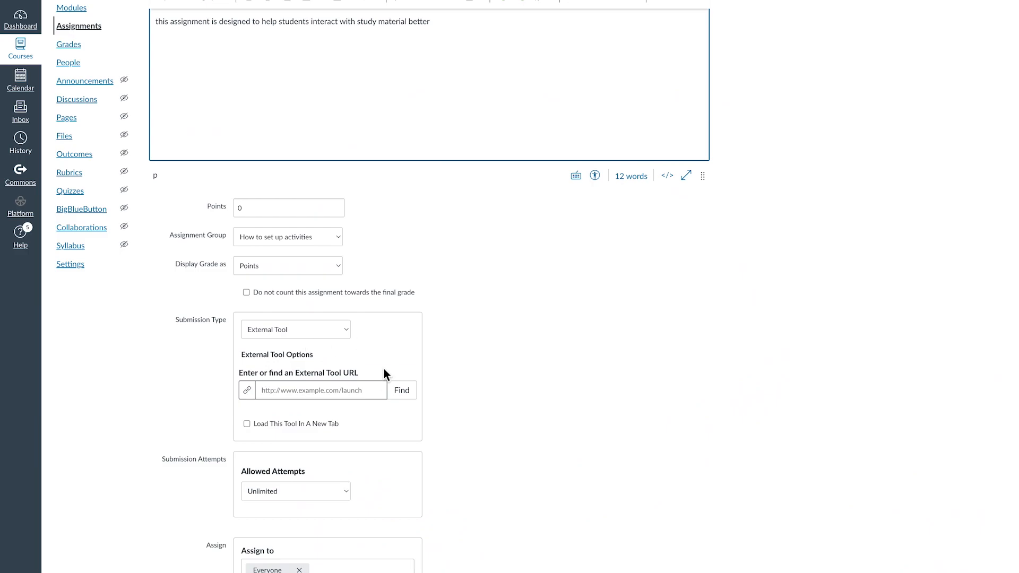
- Link the FeedbackFruits Interactive Video tool as 'Flipped Classroom' and pick a video file for it
{"action": "left_click", "coordinate": [402, 389]}
{"action": "type", "text": "F"}
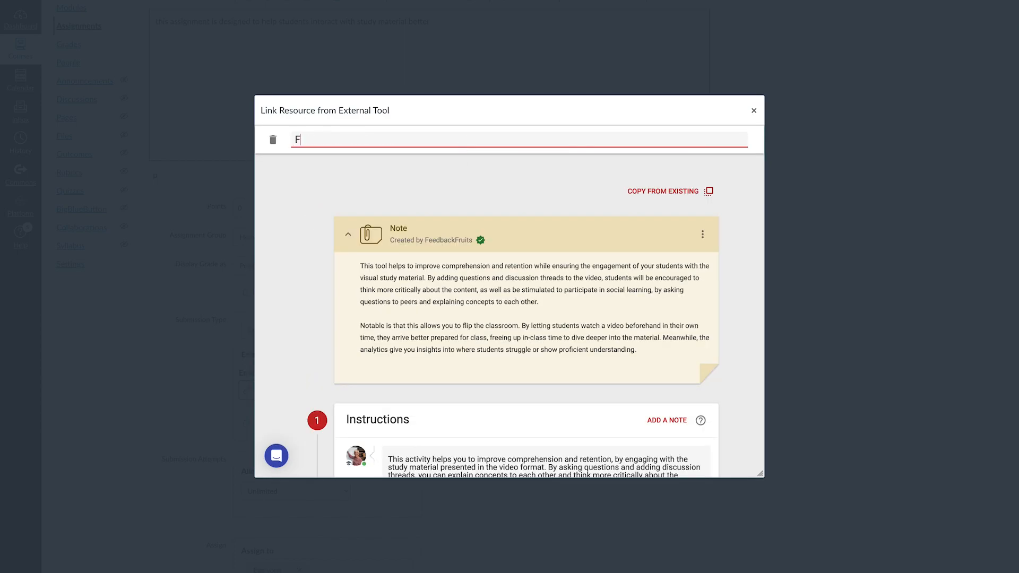
{"action": "type", "text": "lipped Classroom"}
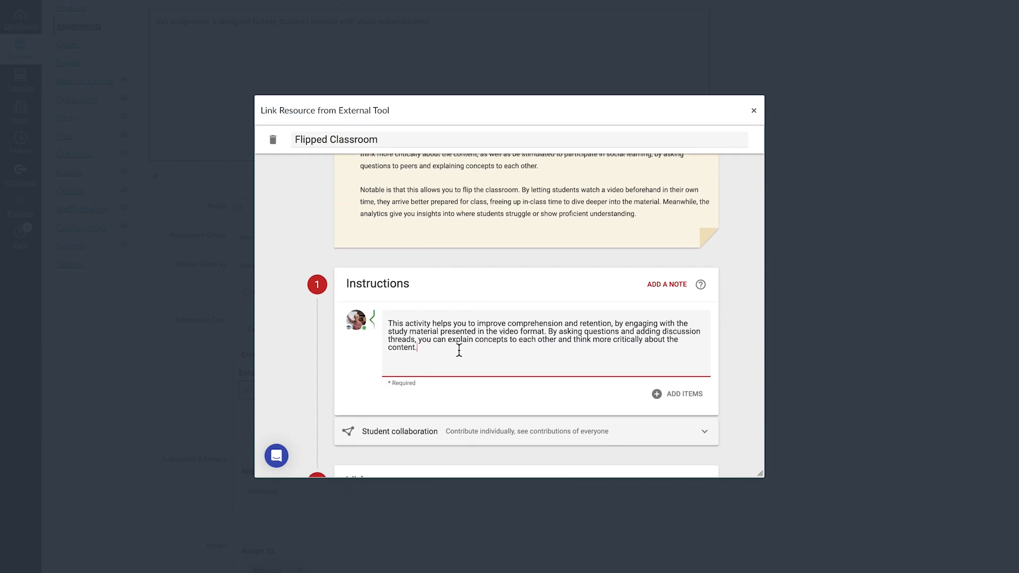
{"action": "scroll", "scroll_direction": "down", "scroll_amount": 3}
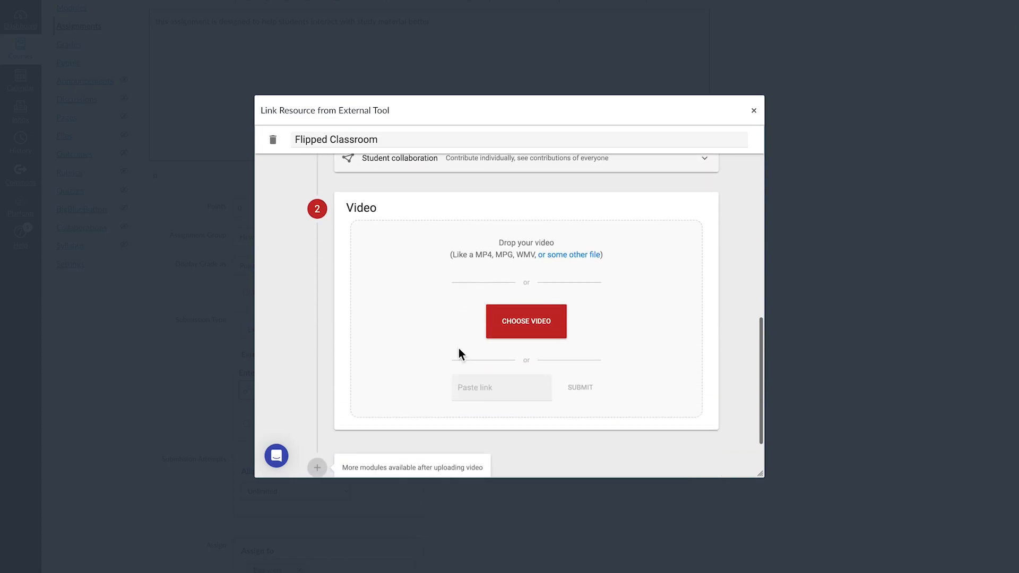
{"action": "left_click", "coordinate": [500, 388]}
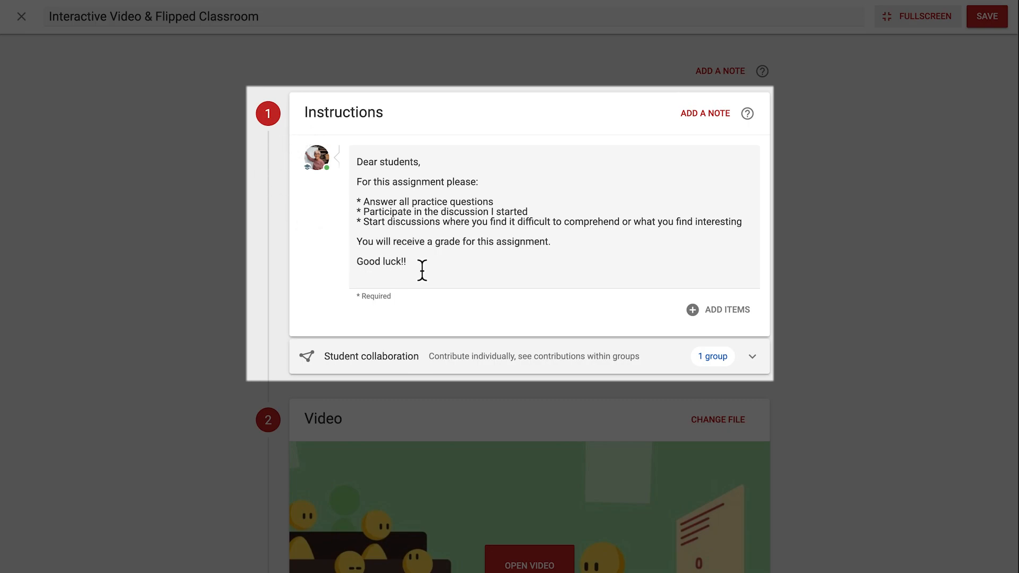
- Edit the student instructions, reviewing attachment options without adding any
{"action": "left_click", "coordinate": [455, 266]}
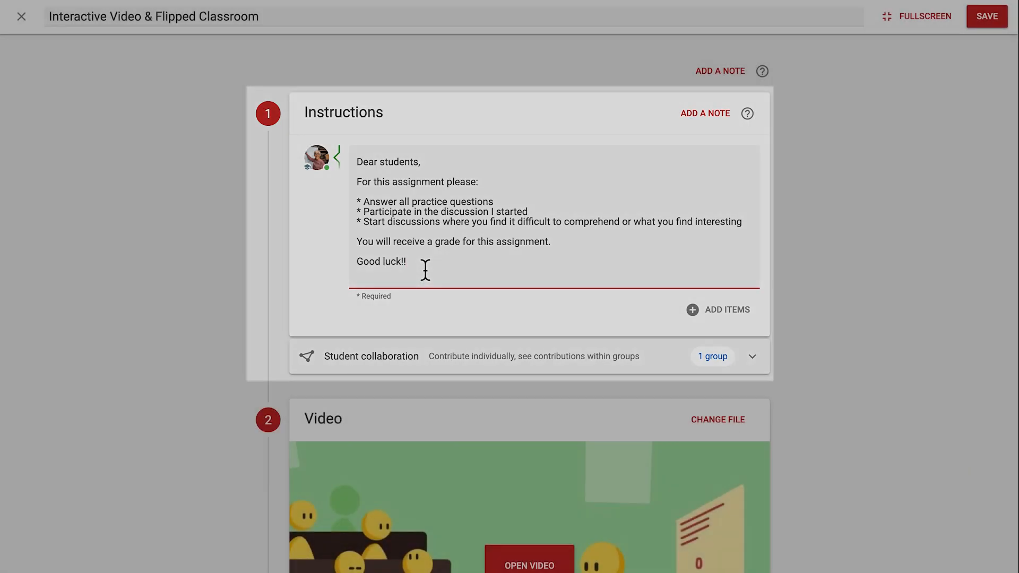
{"action": "left_click", "coordinate": [407, 261]}
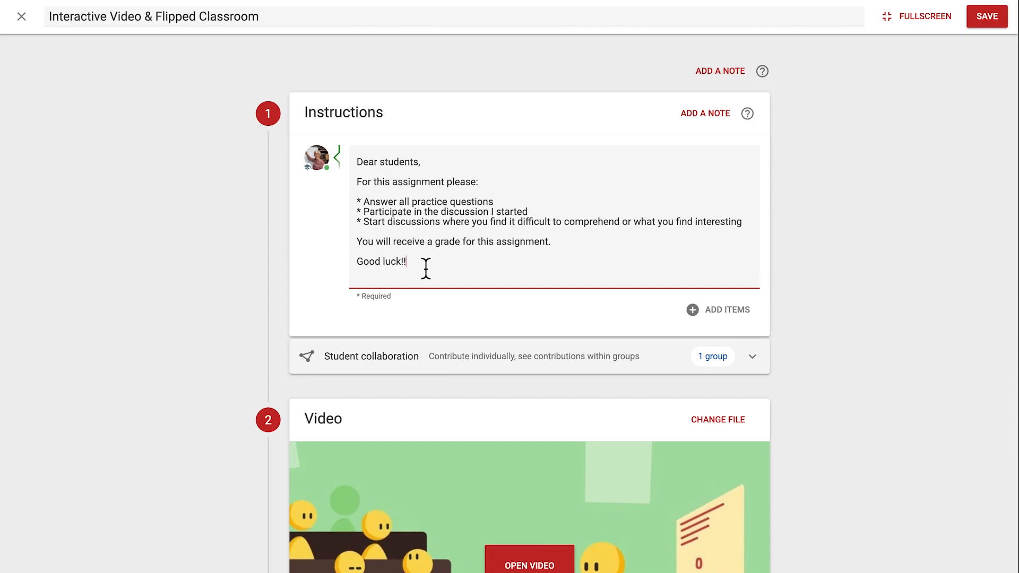
{"action": "left_click", "coordinate": [719, 309]}
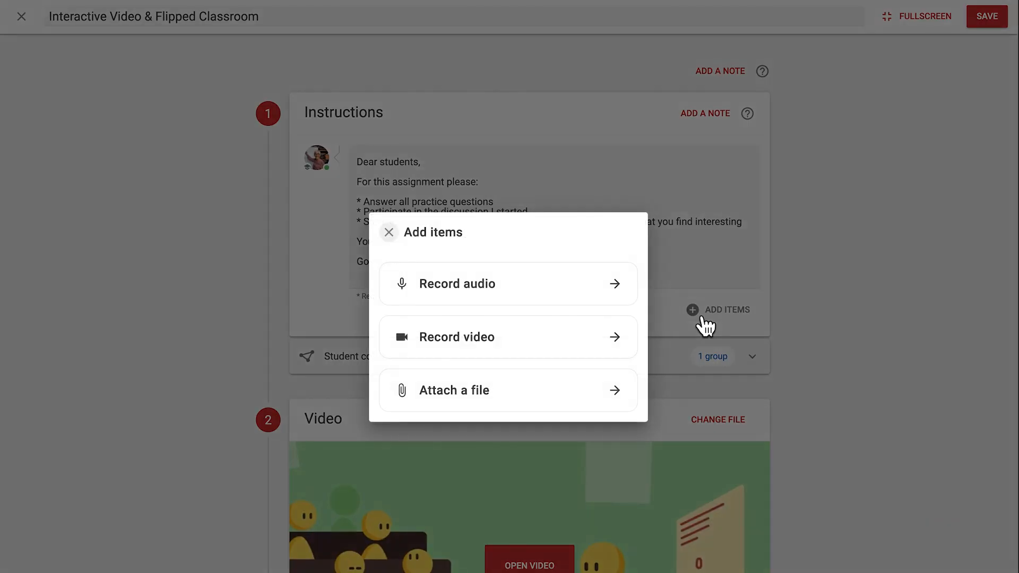
{"action": "mouse_move", "coordinate": [653, 308]}
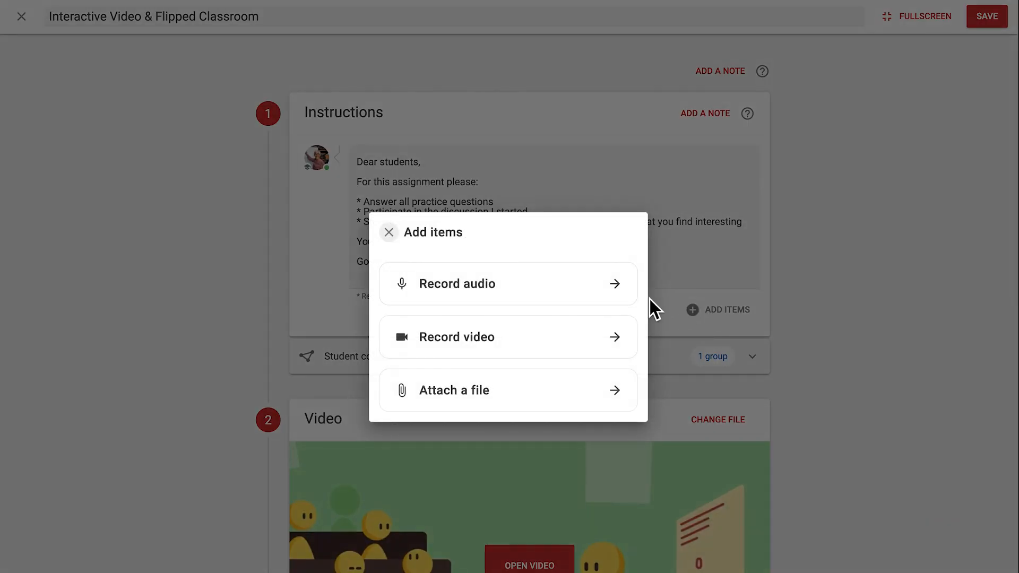
{"action": "mouse_move", "coordinate": [650, 403]}
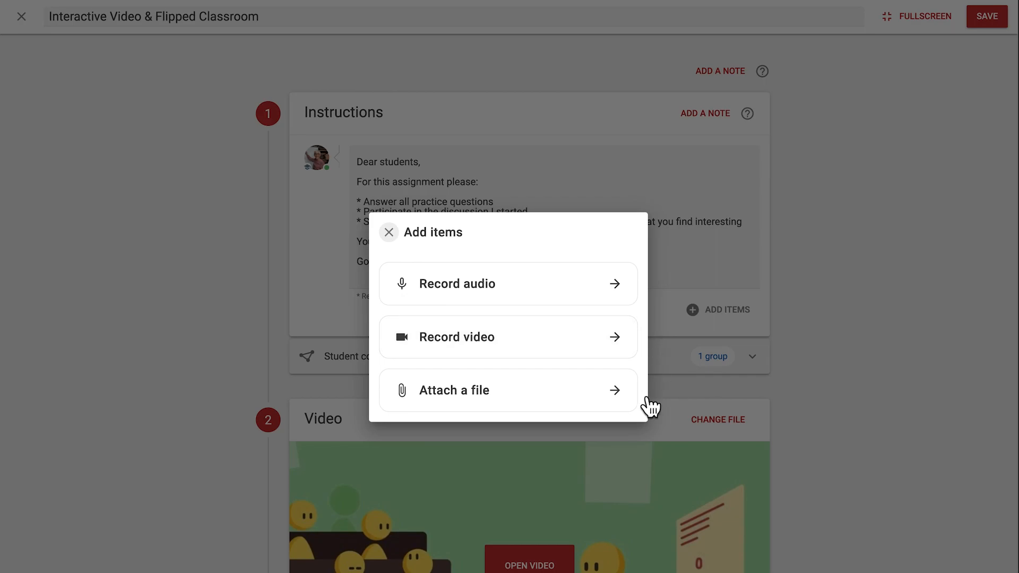
{"action": "mouse_move", "coordinate": [386, 257]}
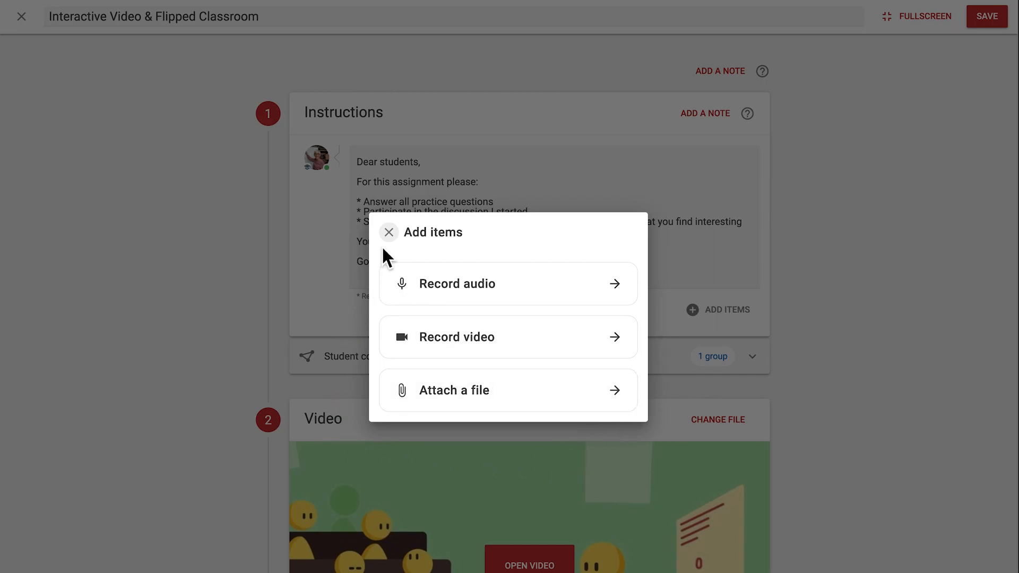
{"action": "left_click", "coordinate": [389, 233]}
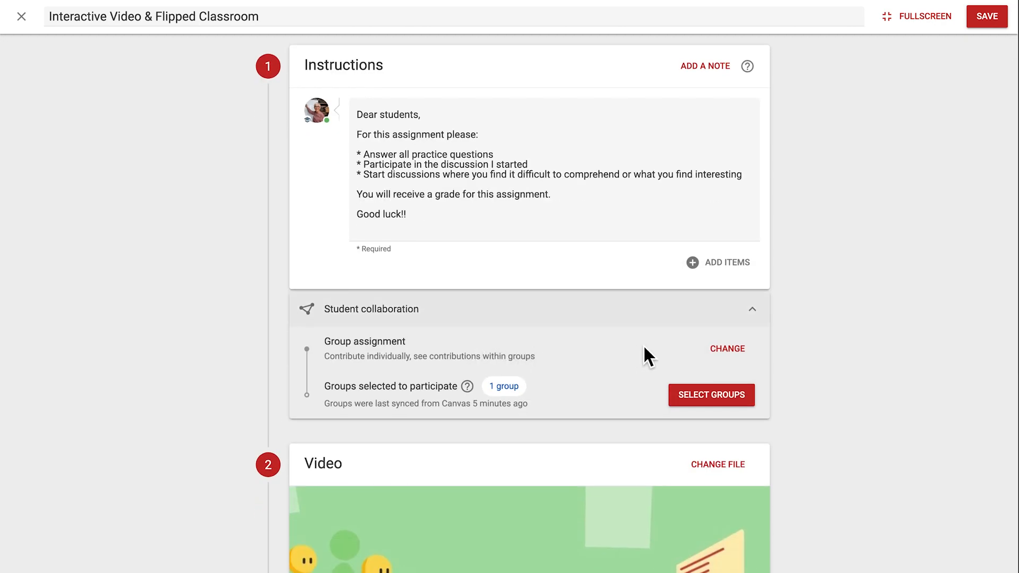
- Set student collaboration to contribute individually with everyone's contributions visible
{"action": "left_click", "coordinate": [727, 349]}
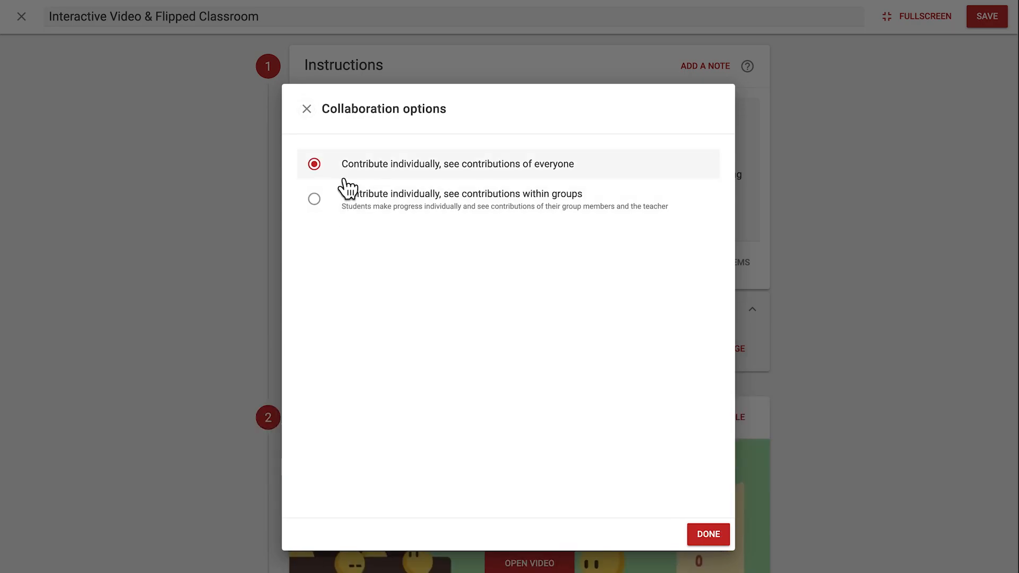
{"action": "mouse_move", "coordinate": [708, 534]}
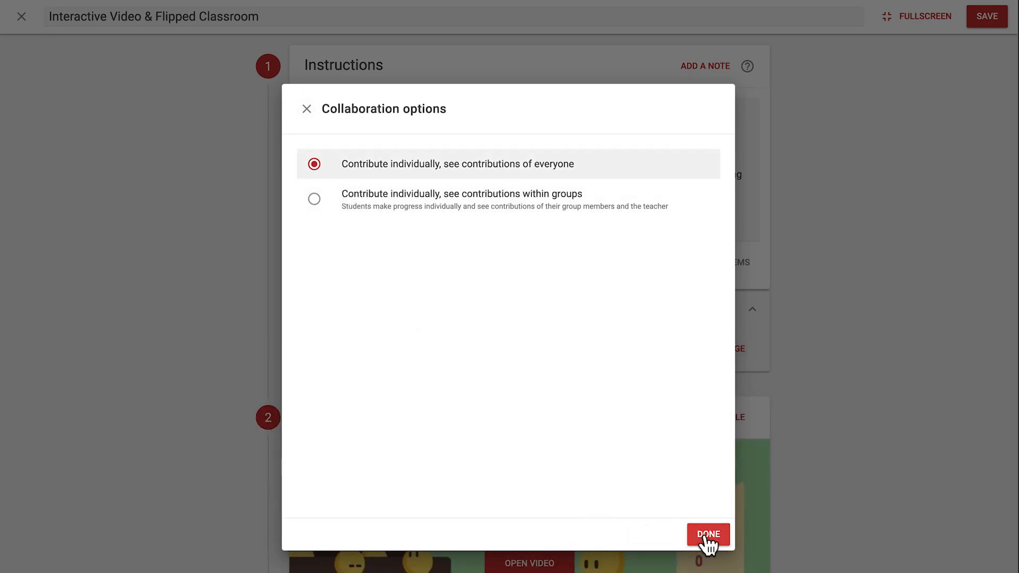
{"action": "left_click", "coordinate": [707, 534]}
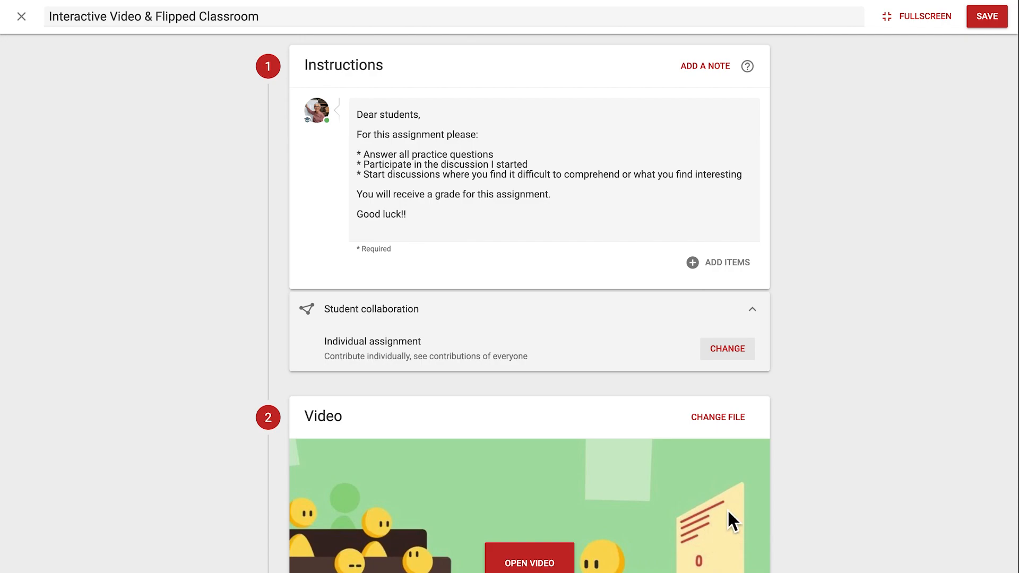
- Launch the activity's video in the interactive player to add interactions
{"action": "scroll", "scroll_direction": "down", "scroll_amount": 3}
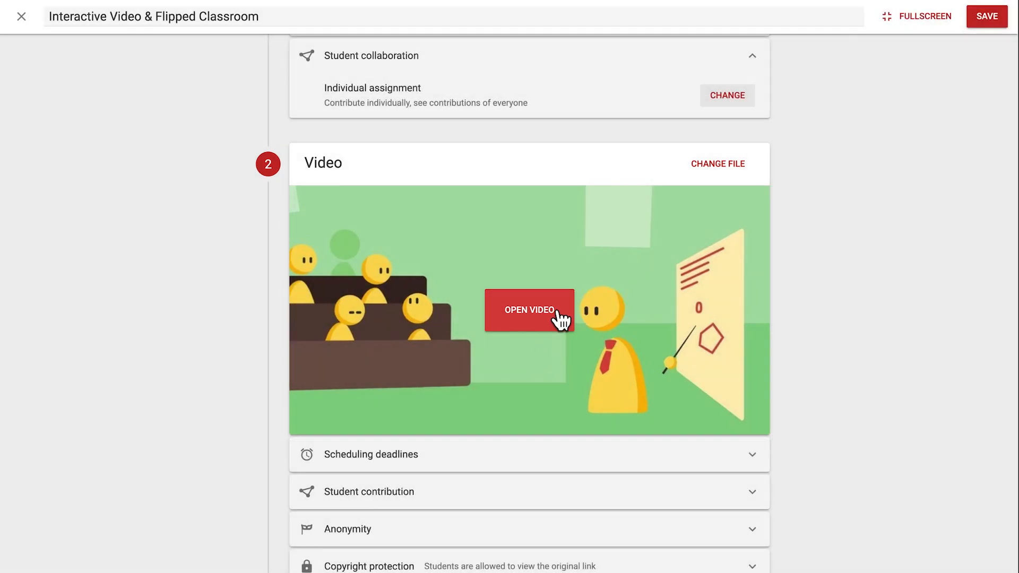
{"action": "left_click", "coordinate": [528, 310]}
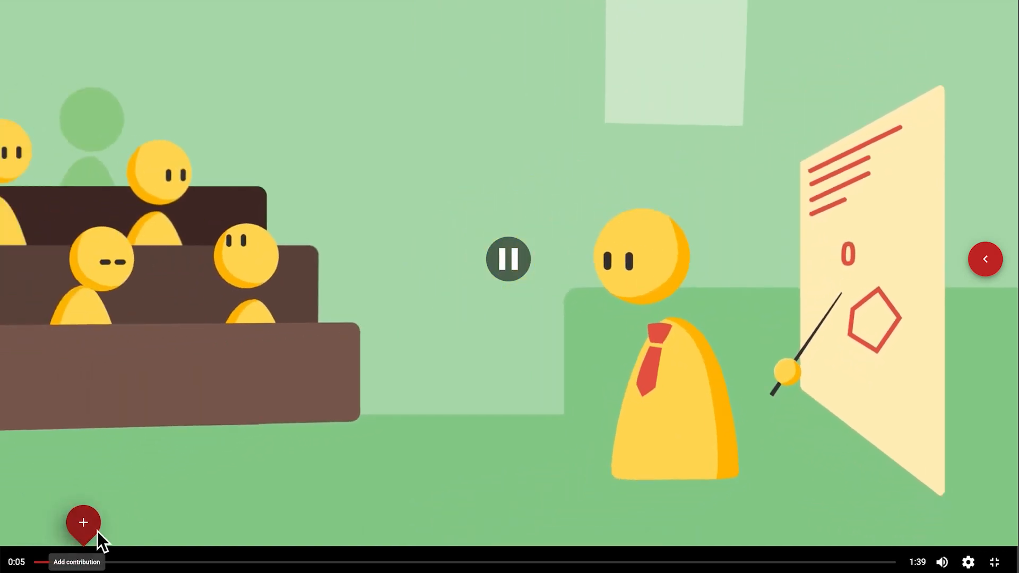
- Add a 0:05 multiple choice question with answers Old traditional methods and Innovative methods, removing the third option
{"action": "left_click", "coordinate": [83, 522]}
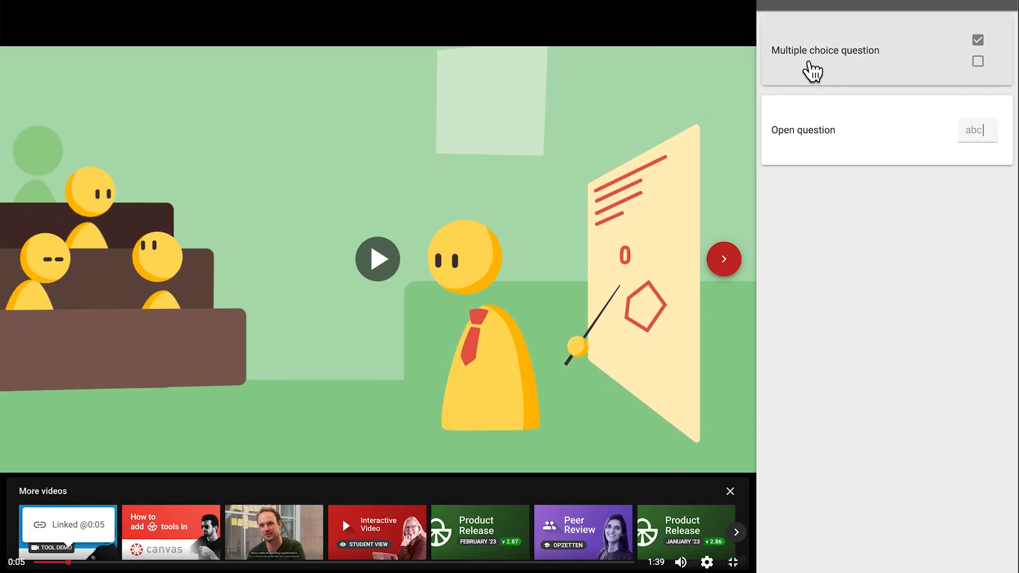
{"action": "left_click", "coordinate": [826, 50]}
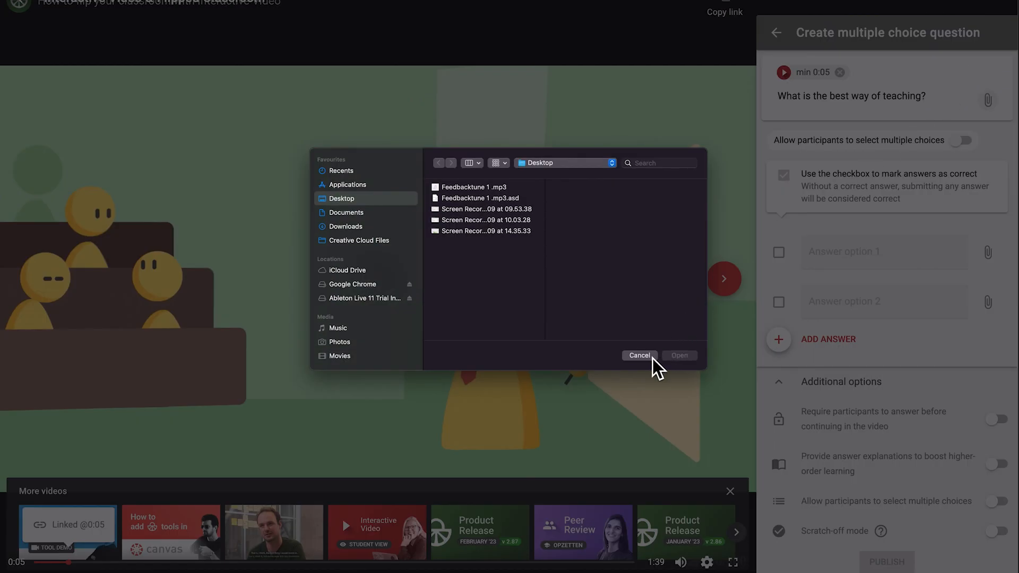
{"action": "left_click", "coordinate": [639, 356]}
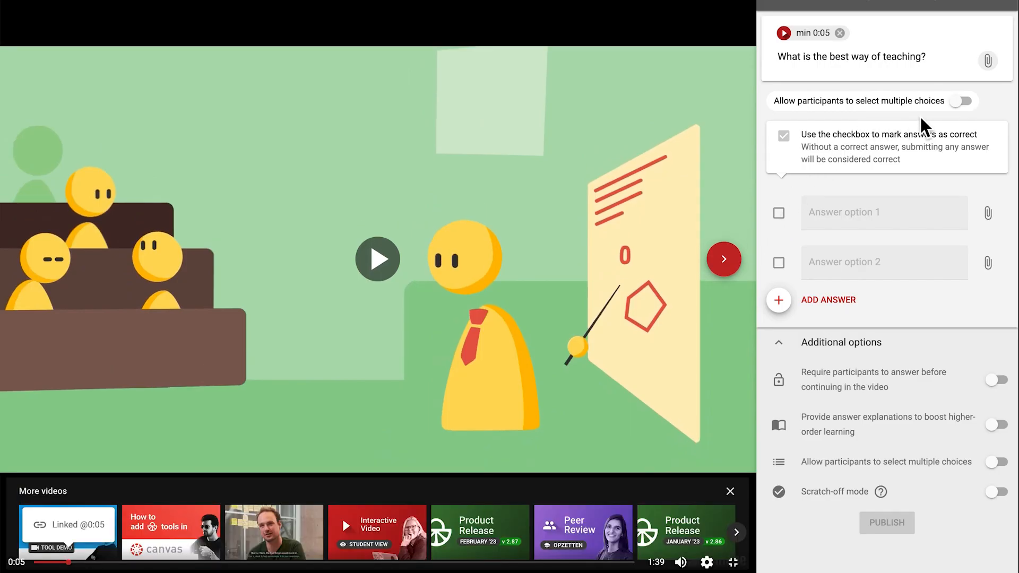
{"action": "type", "text": "Old tra"}
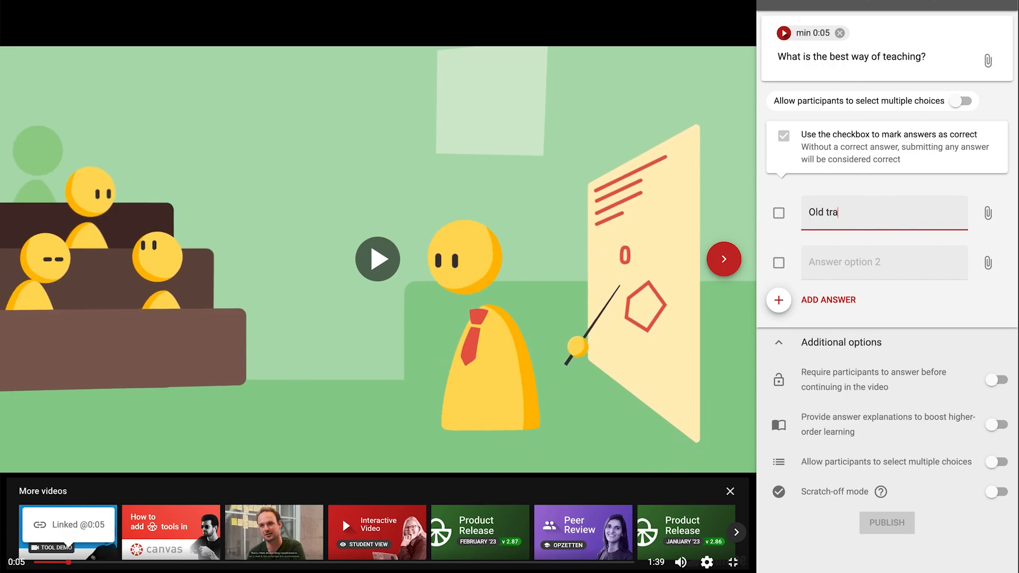
{"action": "left_click", "coordinate": [778, 213]}
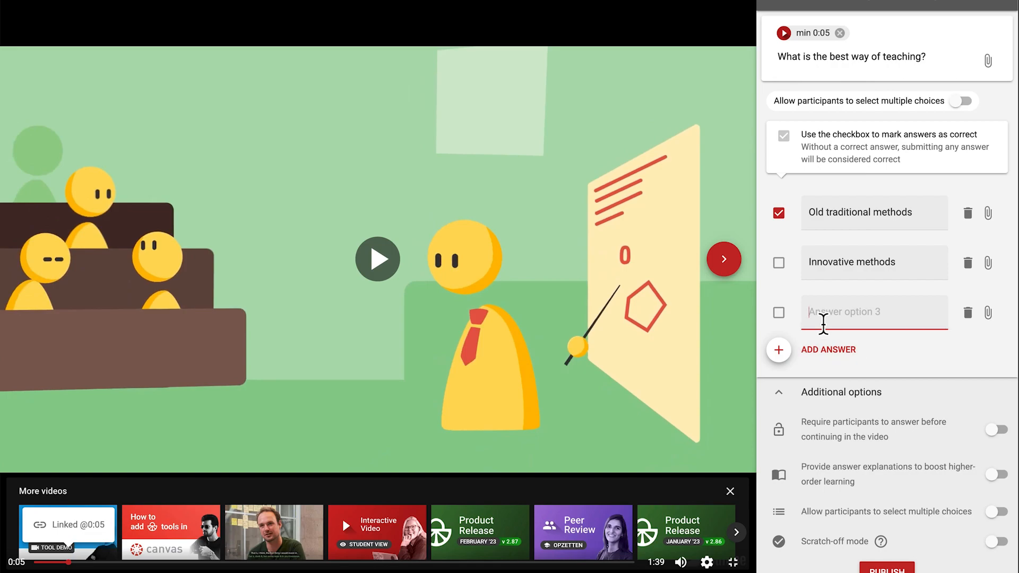
{"action": "type", "text": "State of the art methods"}
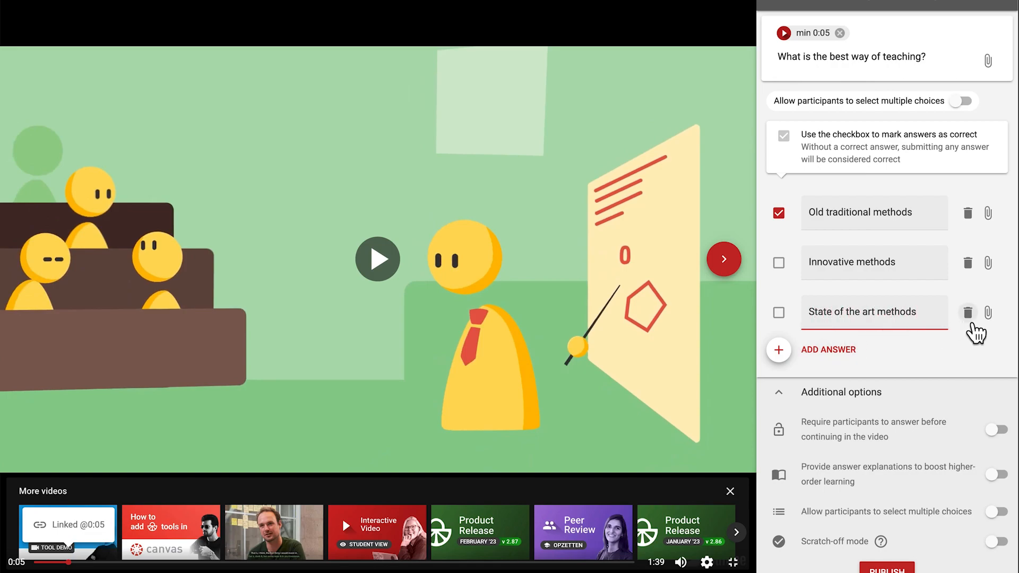
{"action": "left_click", "coordinate": [967, 312]}
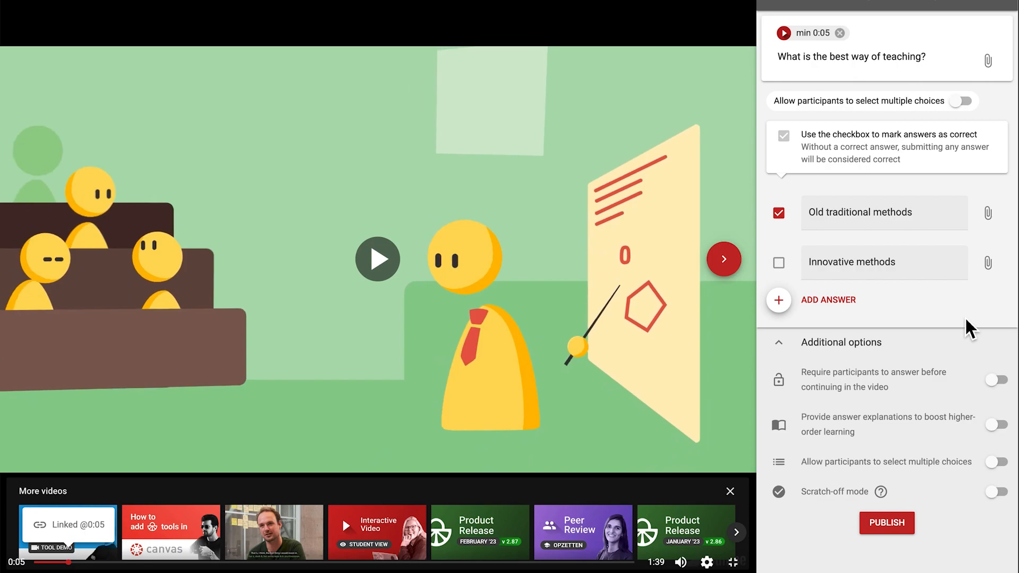
{"action": "mouse_move", "coordinate": [879, 396]}
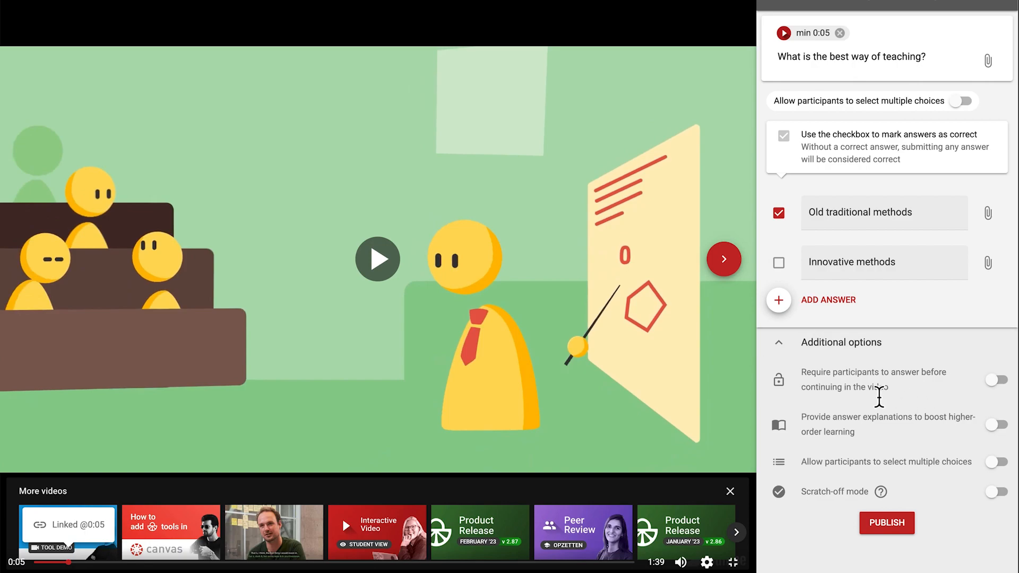
- Require an answer, enable explanations and scratch-off mode, leaving only Innovative methods correct
{"action": "left_click", "coordinate": [996, 380]}
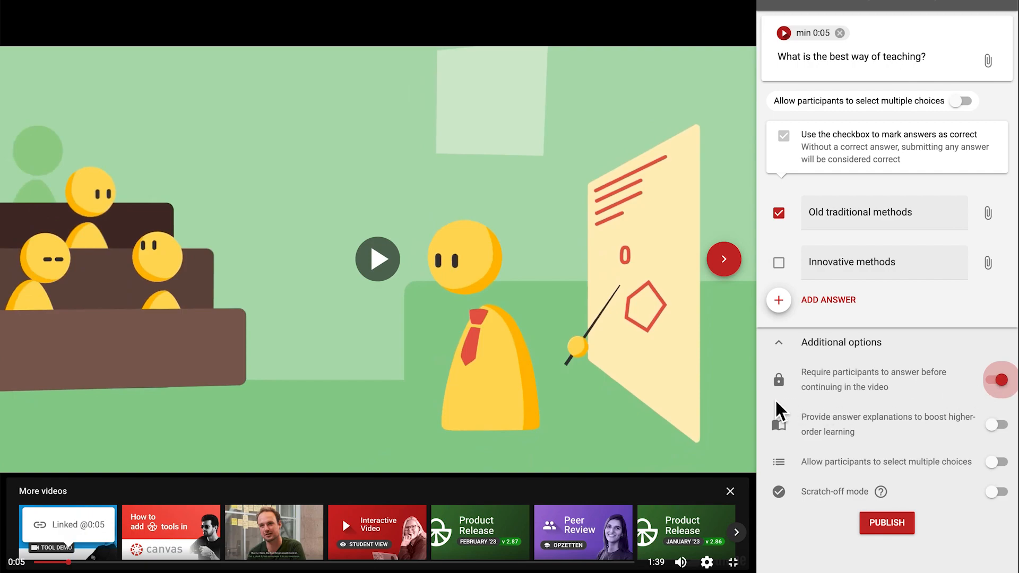
{"action": "mouse_move", "coordinate": [907, 442]}
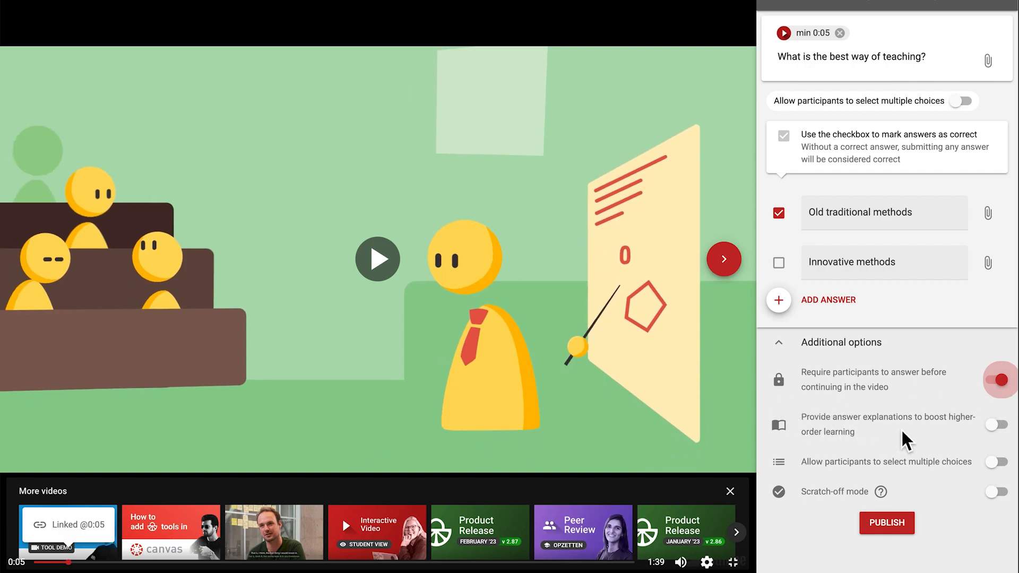
{"action": "left_click", "coordinate": [995, 425]}
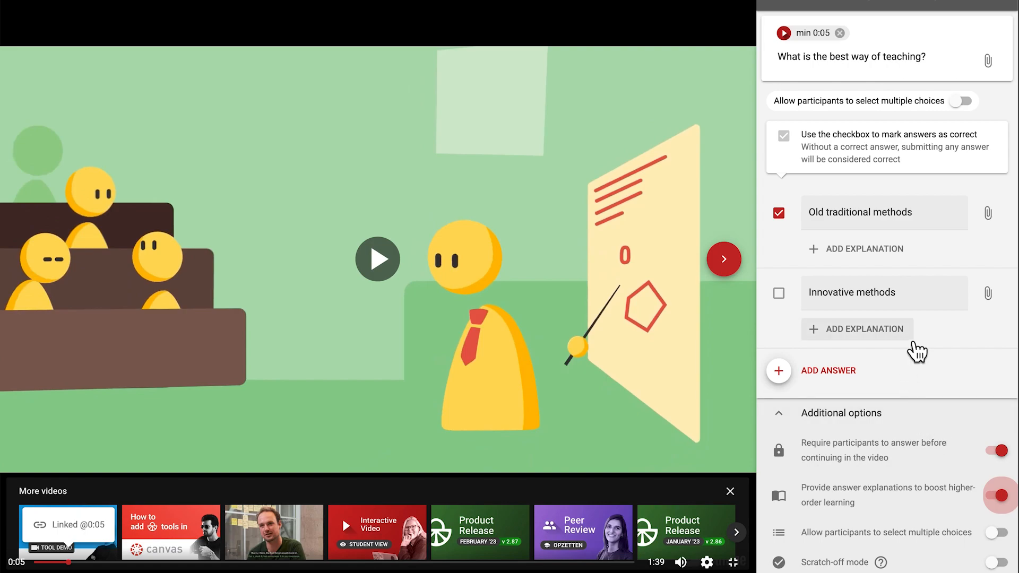
{"action": "scroll", "scroll_direction": "down", "scroll_amount": 3}
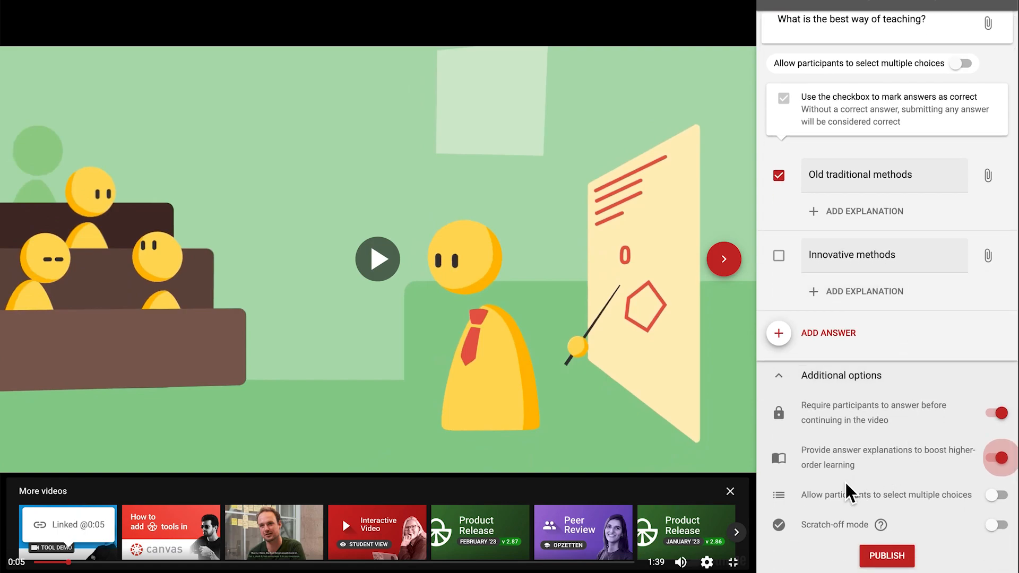
{"action": "mouse_move", "coordinate": [848, 491]}
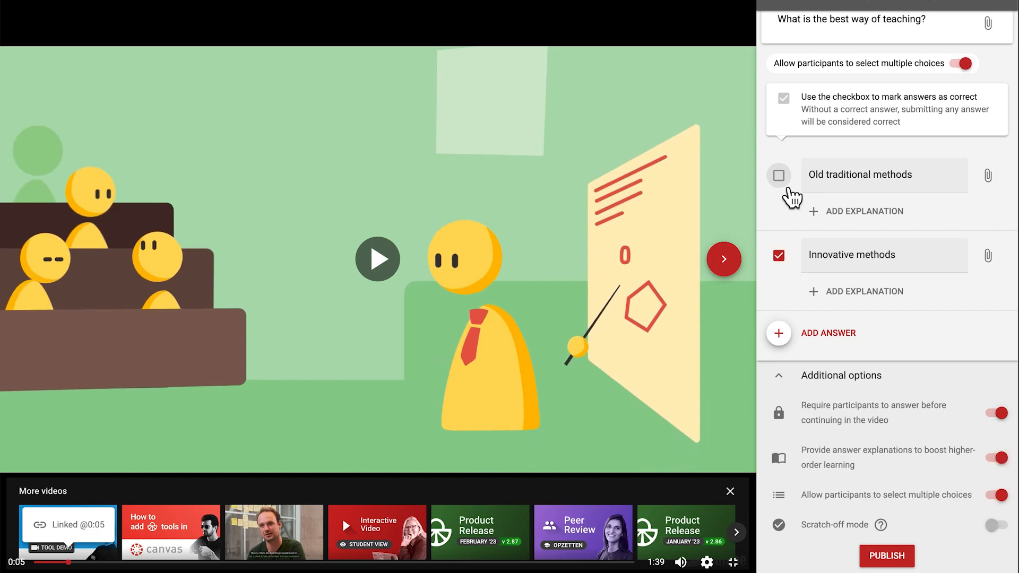
{"action": "left_click", "coordinate": [778, 175]}
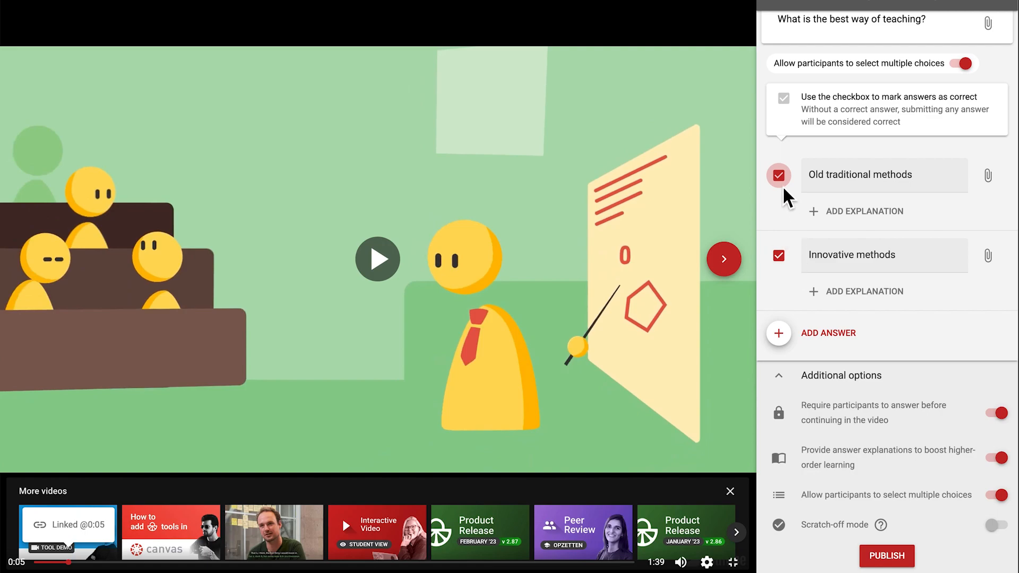
{"action": "left_click", "coordinate": [778, 175]}
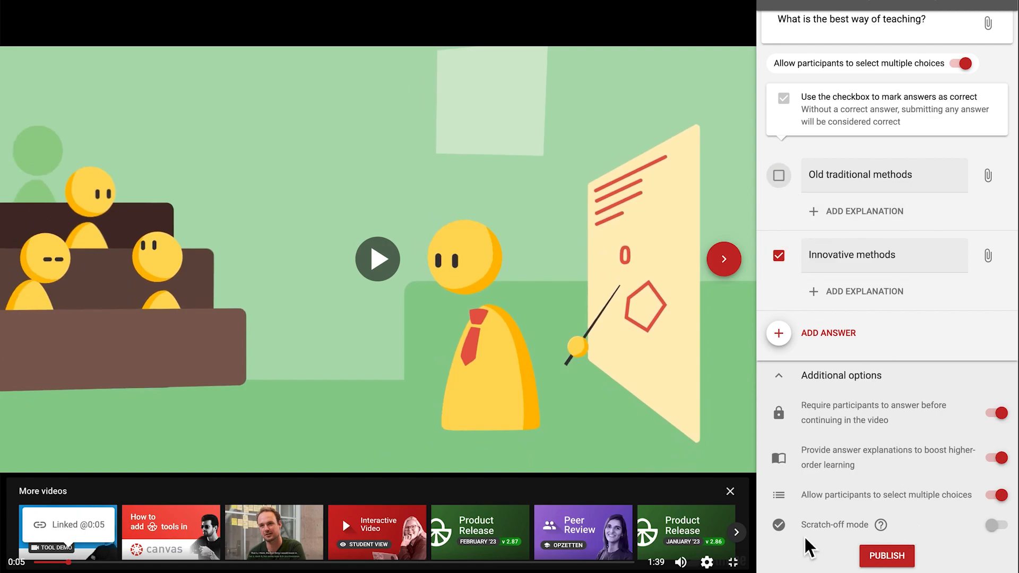
{"action": "left_click", "coordinate": [997, 494]}
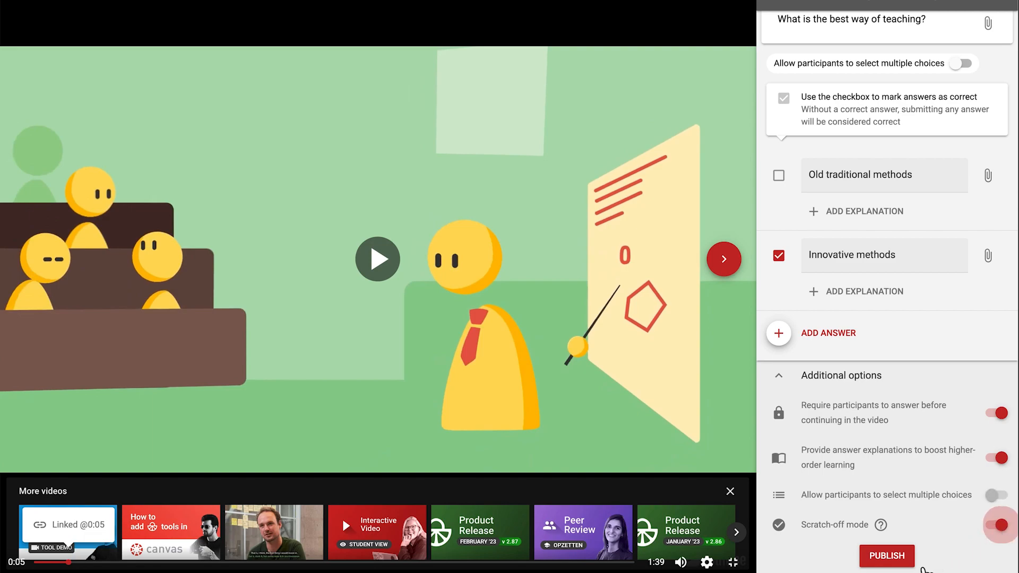
{"action": "mouse_move", "coordinate": [886, 555]}
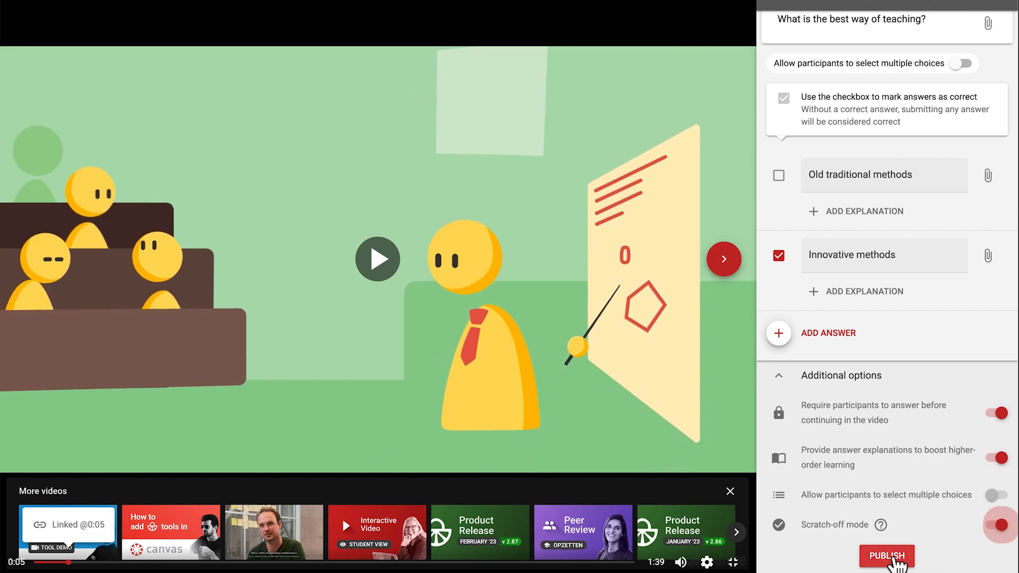
- Publish the 0:05 multiple choice question and resume the video
{"action": "left_click", "coordinate": [886, 555]}
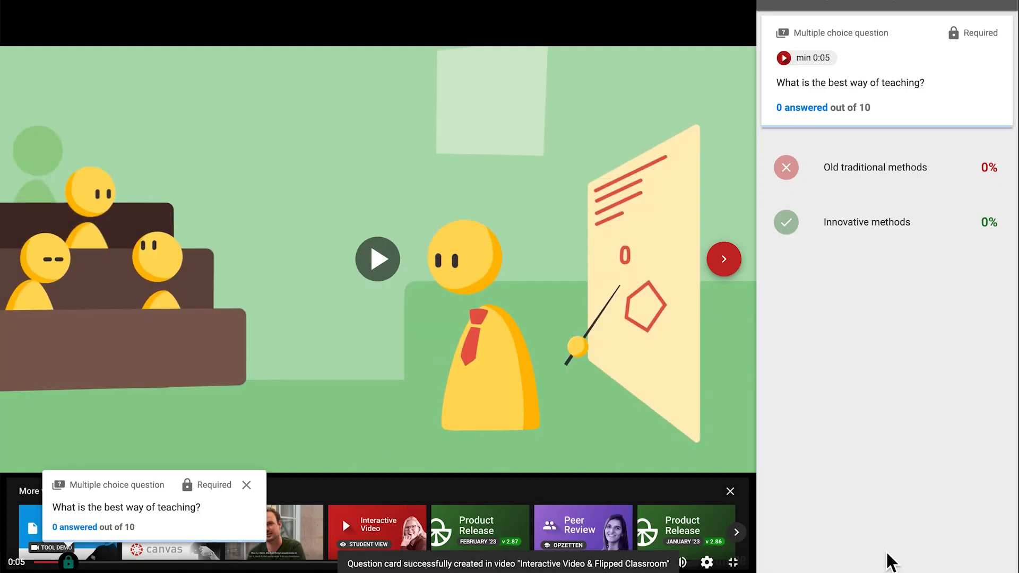
{"action": "mouse_move", "coordinate": [667, 420]}
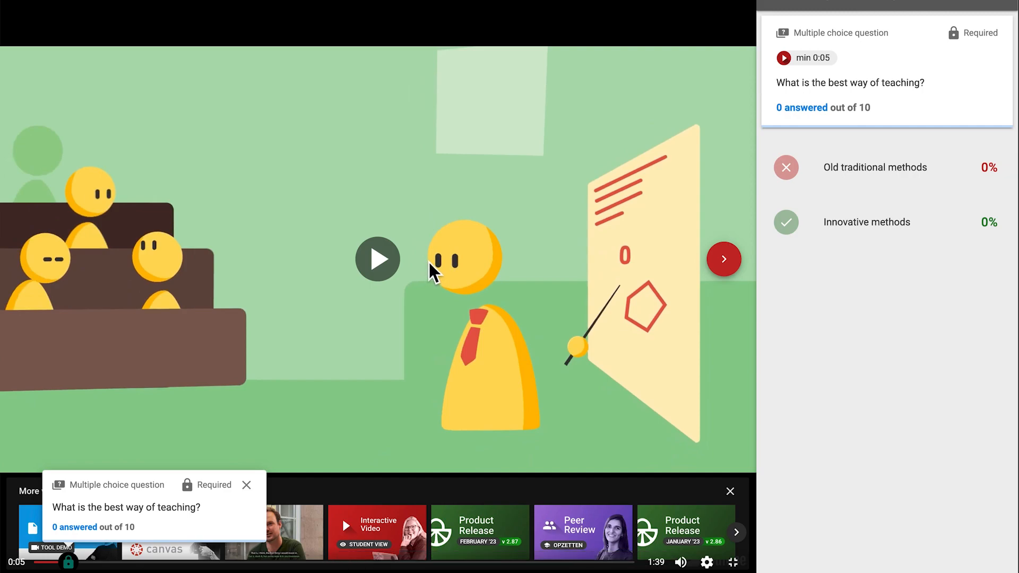
{"action": "left_click", "coordinate": [377, 259]}
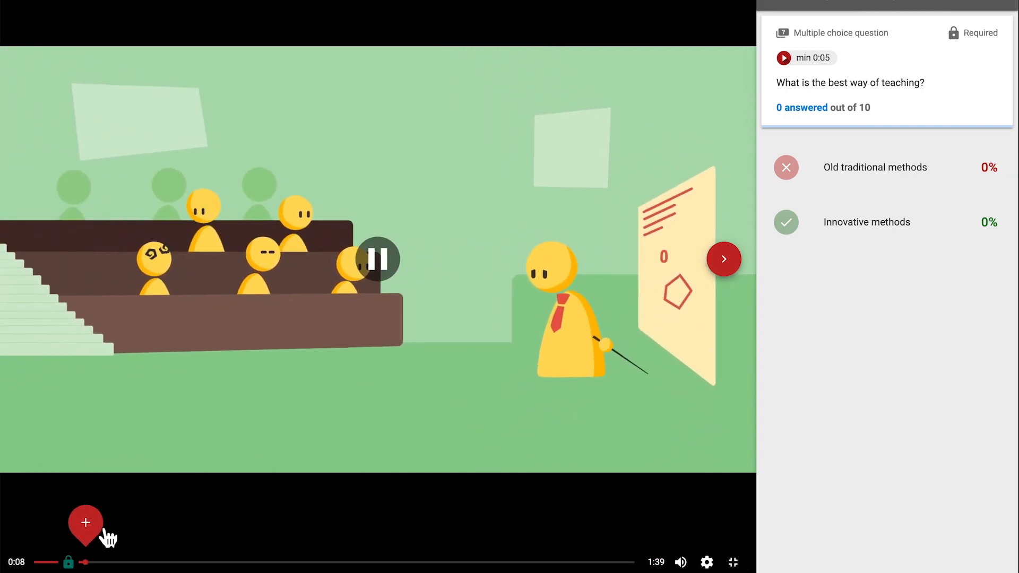
- Publish a 0:10 open question on student engagement with a model answer and replies enabled
{"action": "left_click", "coordinate": [85, 523]}
{"action": "type", "text": "Why"}
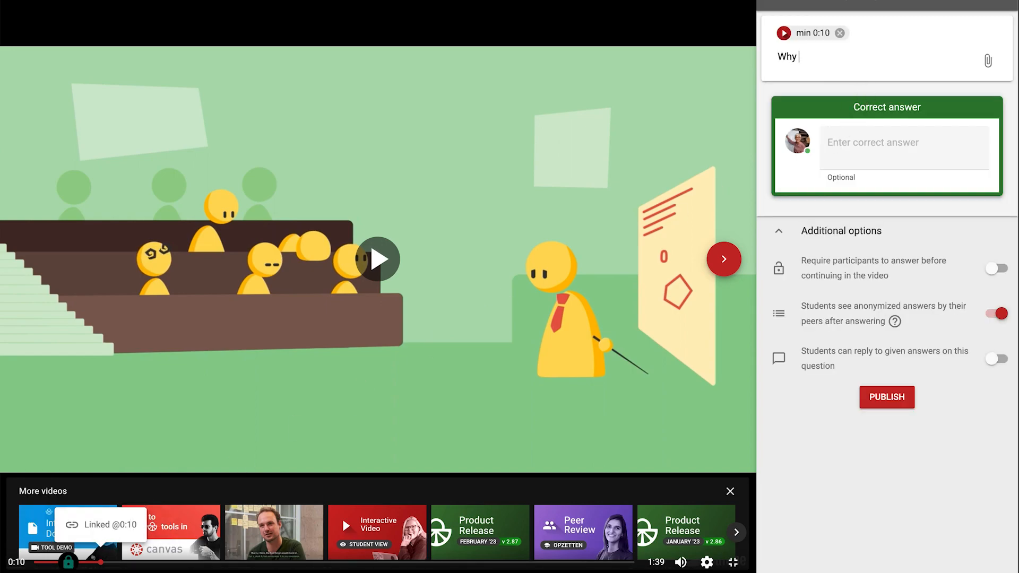
{"action": "type", "text": "are students not getting engaged with academic content?"}
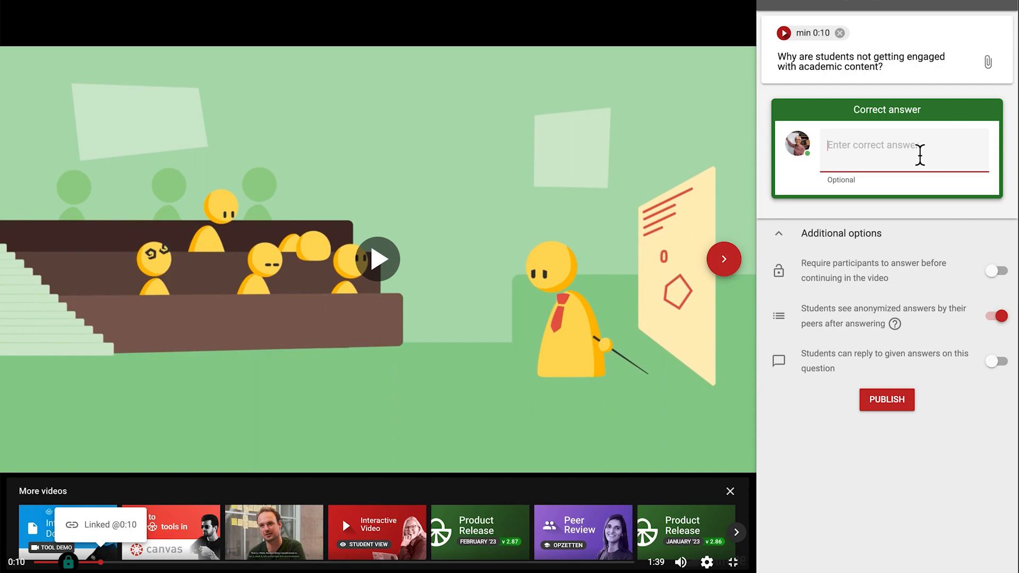
{"action": "type", "text": "Teachers resorting to old learning"}
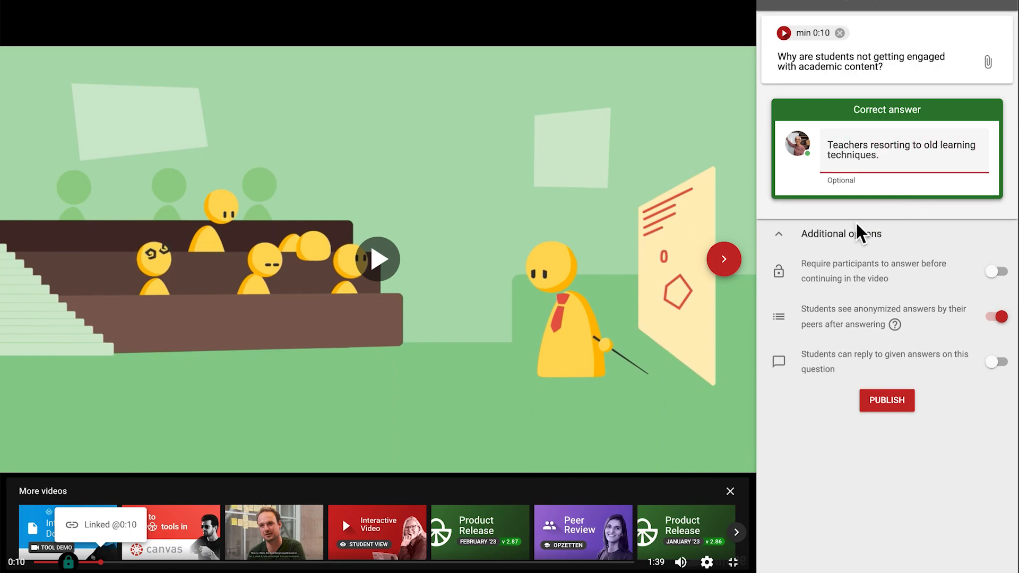
{"action": "mouse_move", "coordinate": [894, 296]}
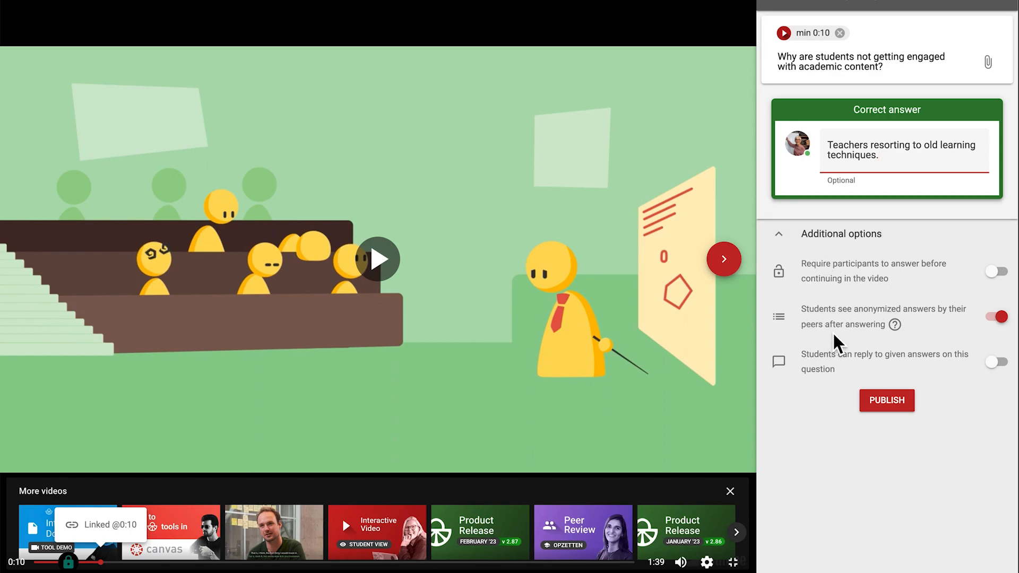
{"action": "left_click", "coordinate": [995, 317]}
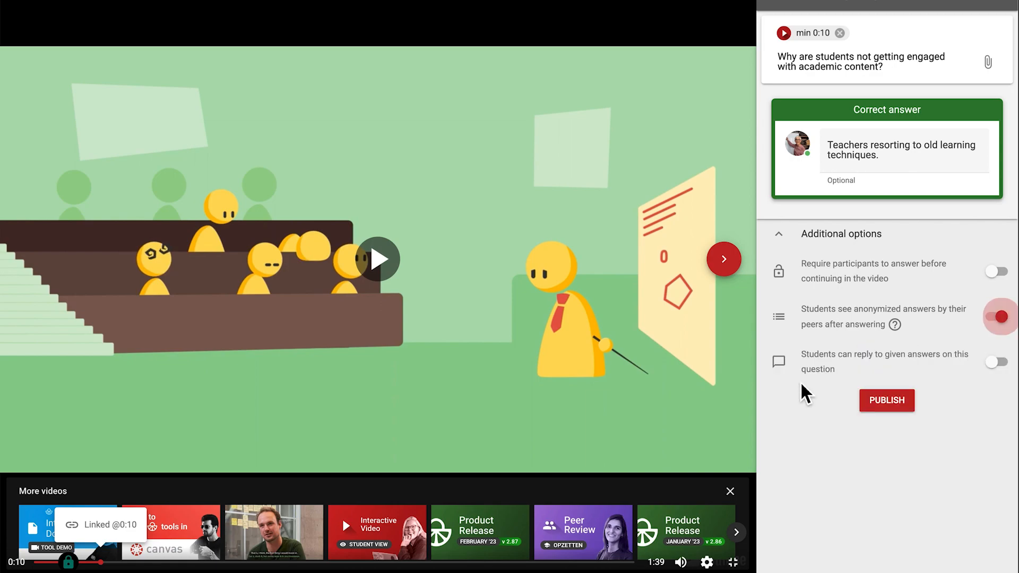
{"action": "left_click", "coordinate": [995, 362]}
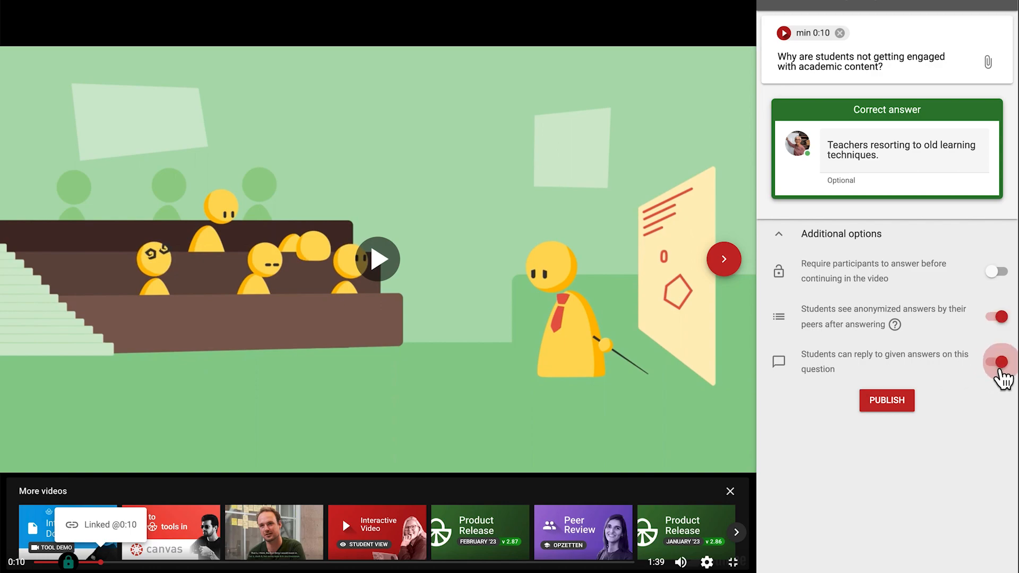
{"action": "left_click", "coordinate": [886, 400]}
{"action": "type", "text": "Do you pre"}
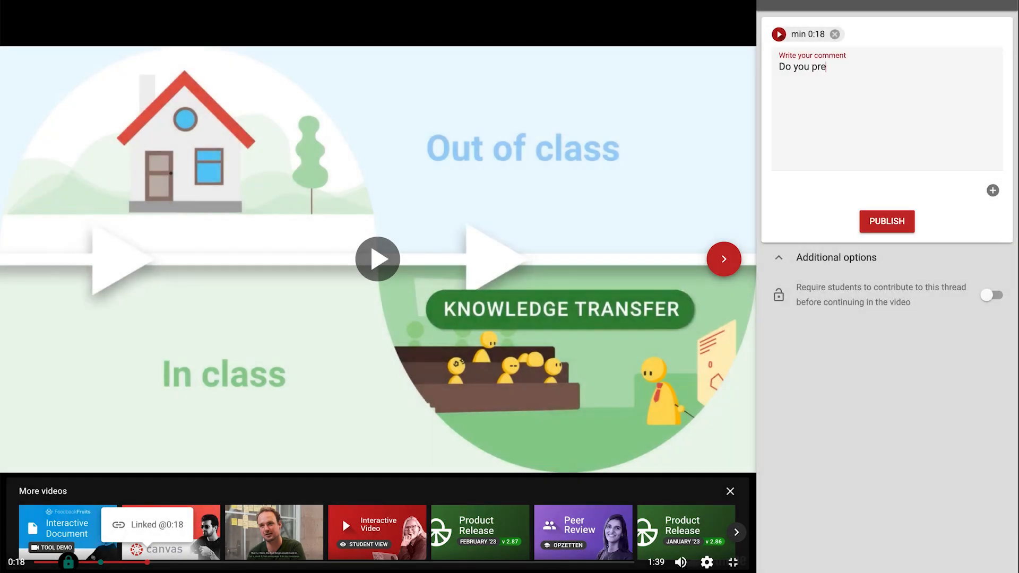
- Publish a 0:18 discussion thread on studying from home or at school, with contribution required
{"action": "type", "text": "fe working and studying from"}
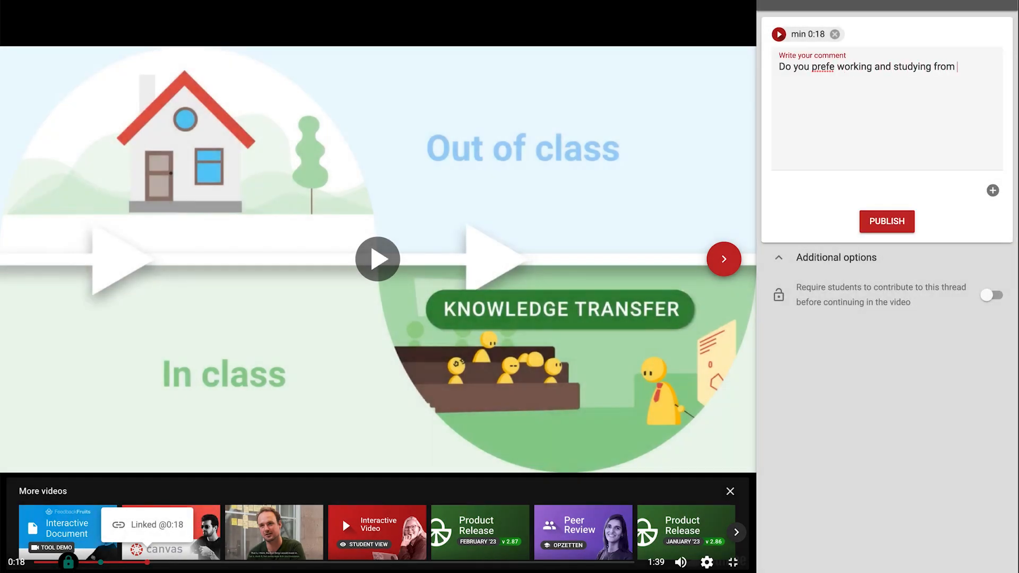
{"action": "type", "text": "home or at school?"}
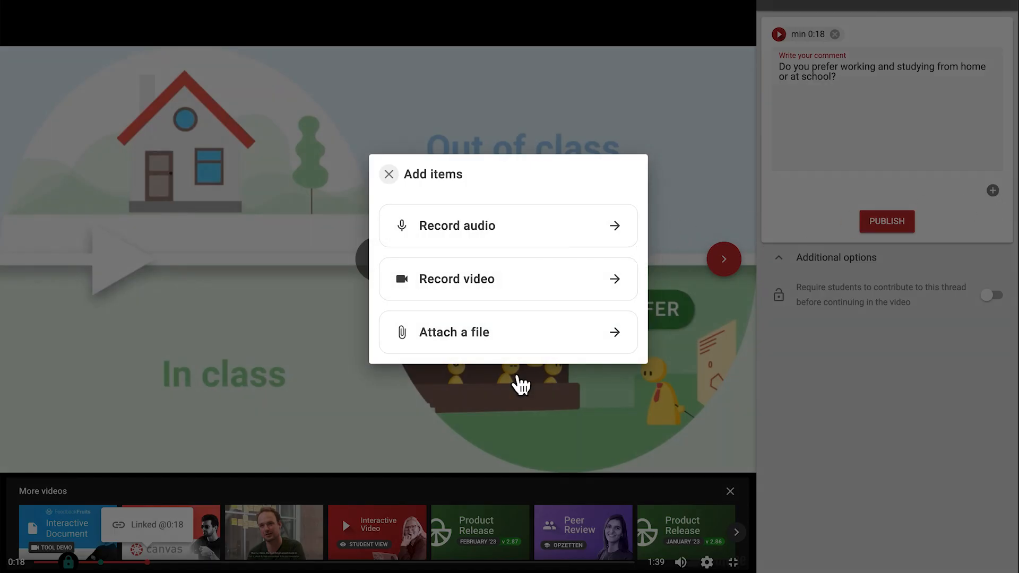
{"action": "left_click", "coordinate": [388, 173]}
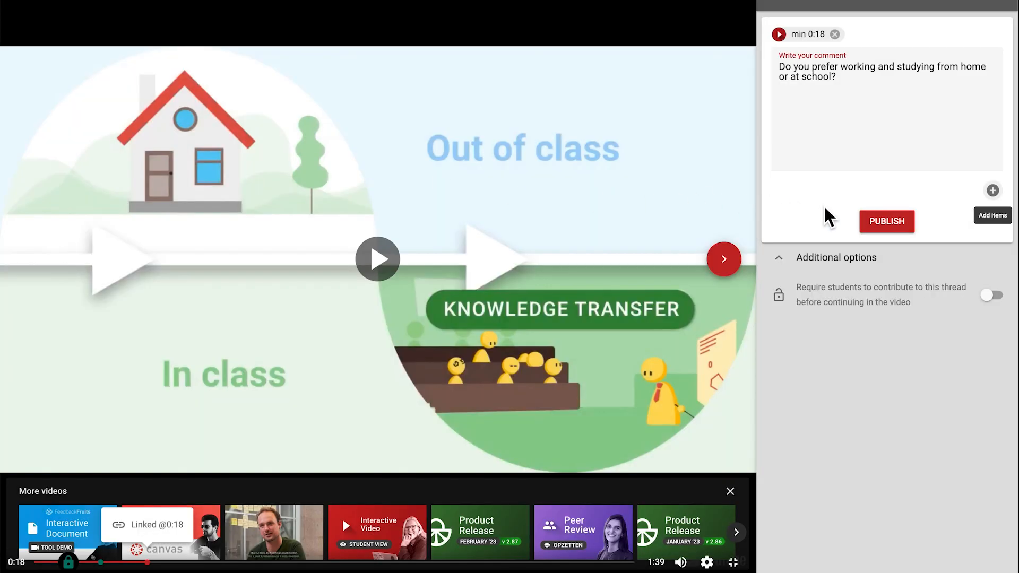
{"action": "left_click", "coordinate": [988, 294]}
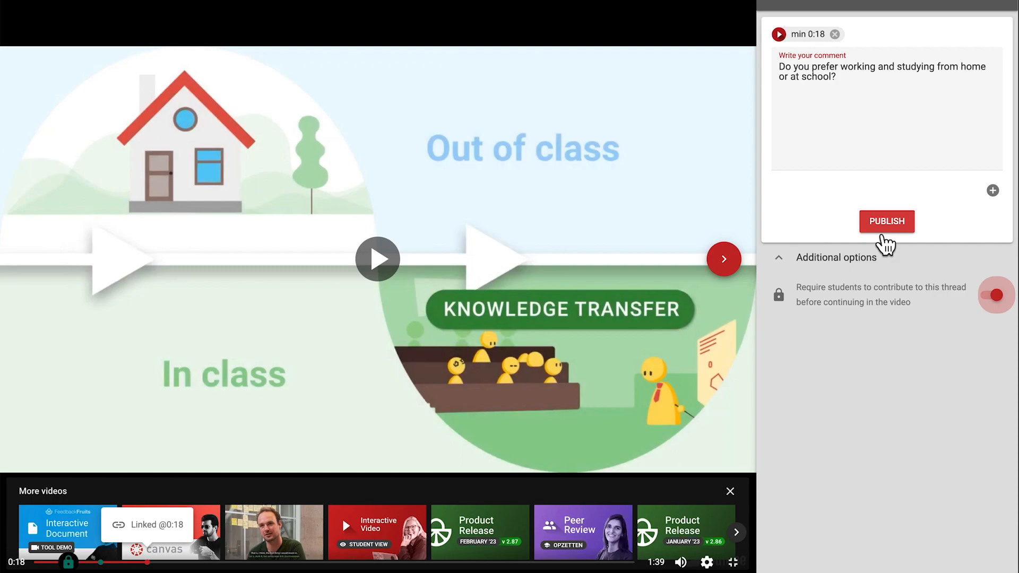
{"action": "left_click", "coordinate": [886, 221]}
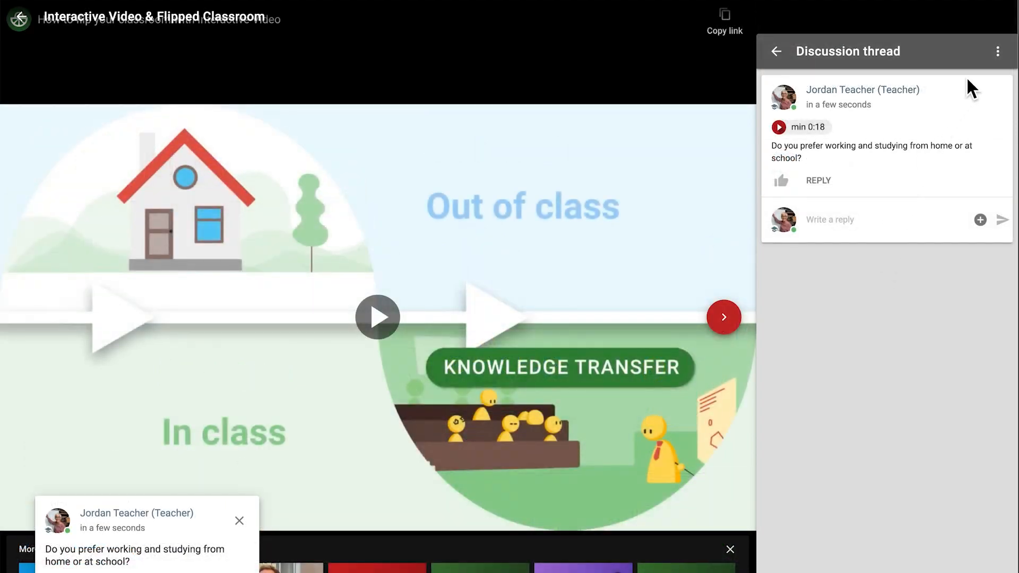
- Return from the comment to the contributions list and close the panel to show the full video
{"action": "left_click", "coordinate": [999, 51]}
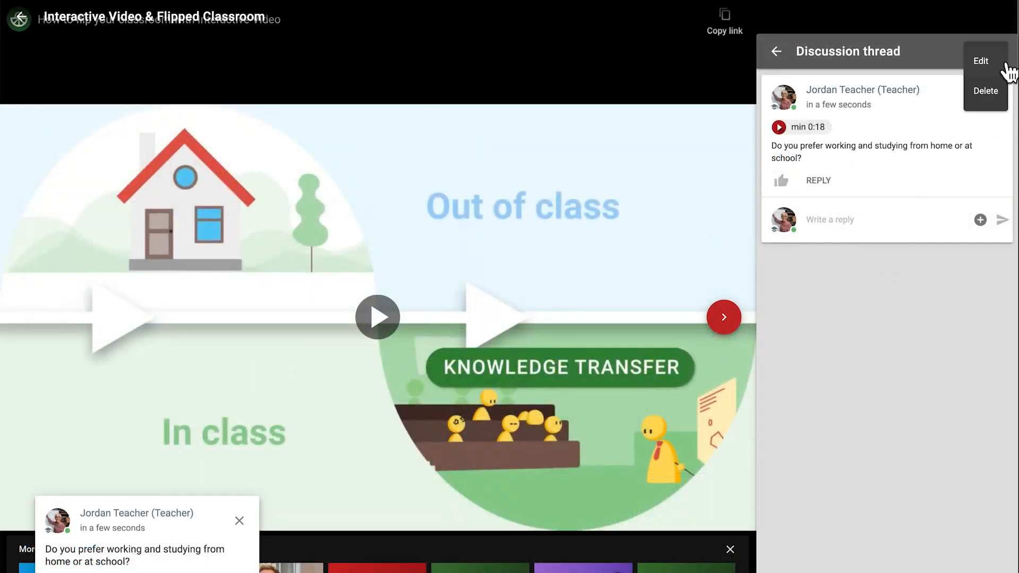
{"action": "left_click", "coordinate": [775, 51]}
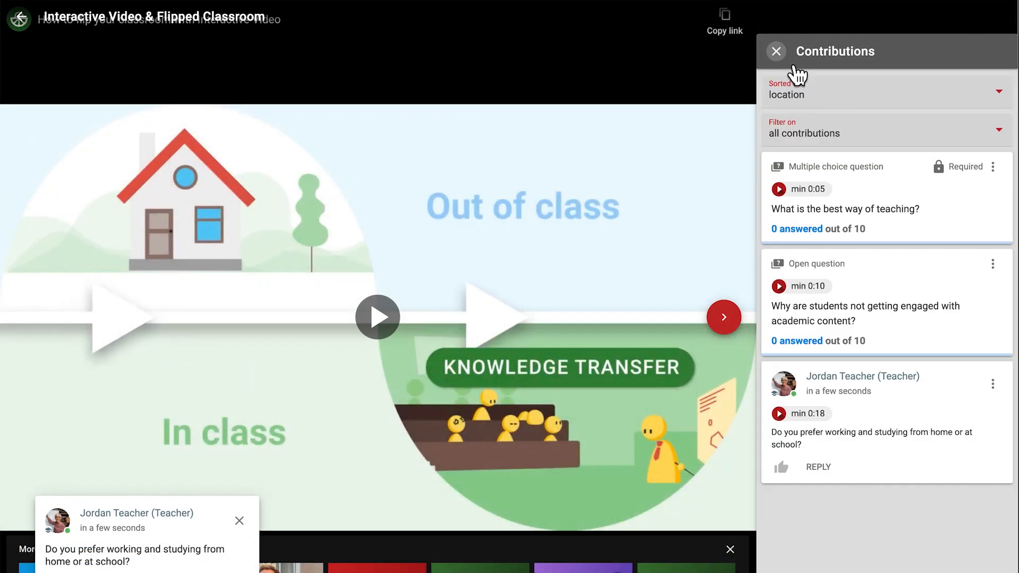
{"action": "left_click", "coordinate": [775, 51]}
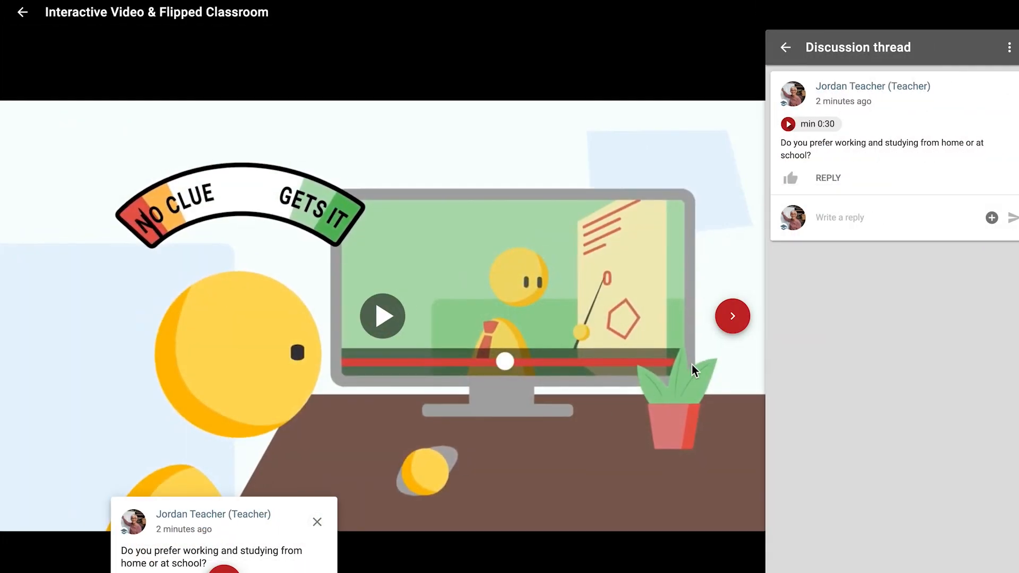
{"action": "left_click", "coordinate": [786, 47]}
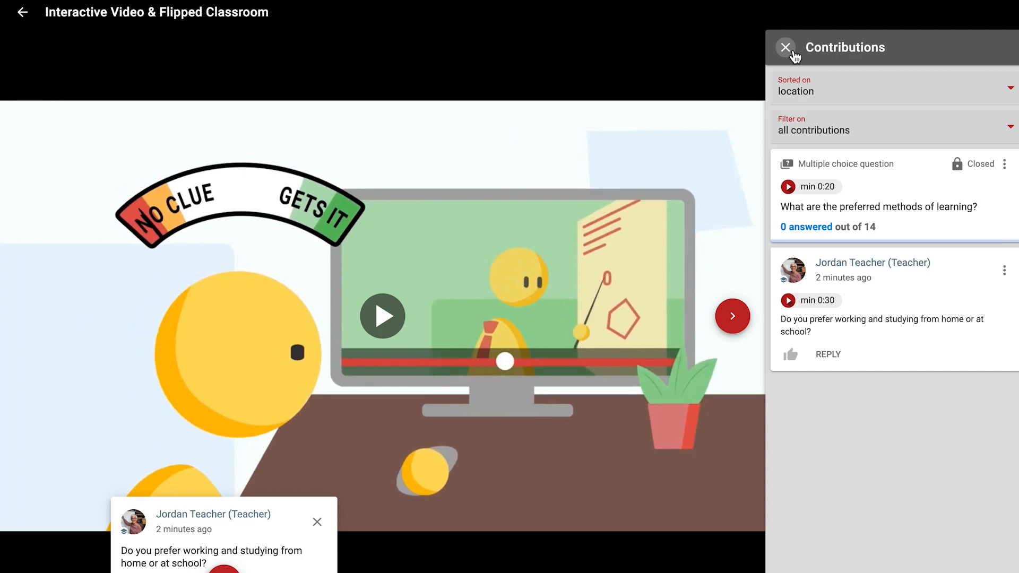
{"action": "left_click", "coordinate": [786, 46]}
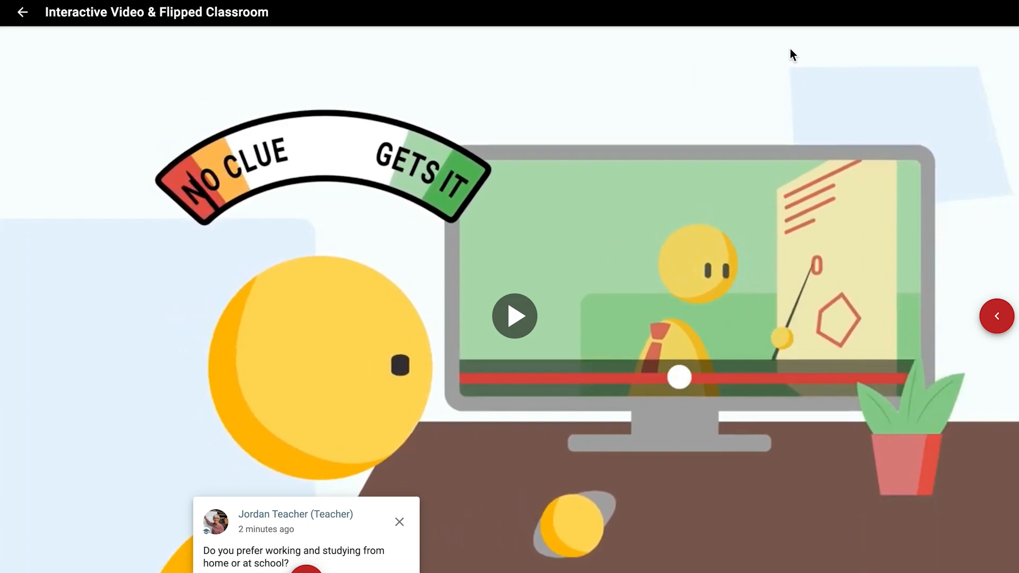
- Sort the Contributions panel by location in the video
{"action": "left_click", "coordinate": [997, 316]}
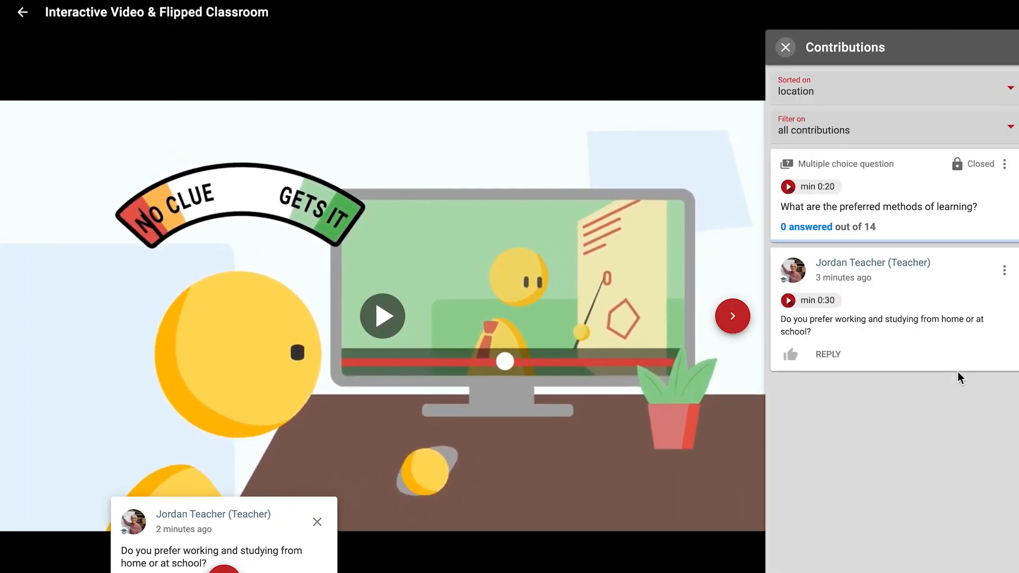
{"action": "mouse_move", "coordinate": [1002, 109]}
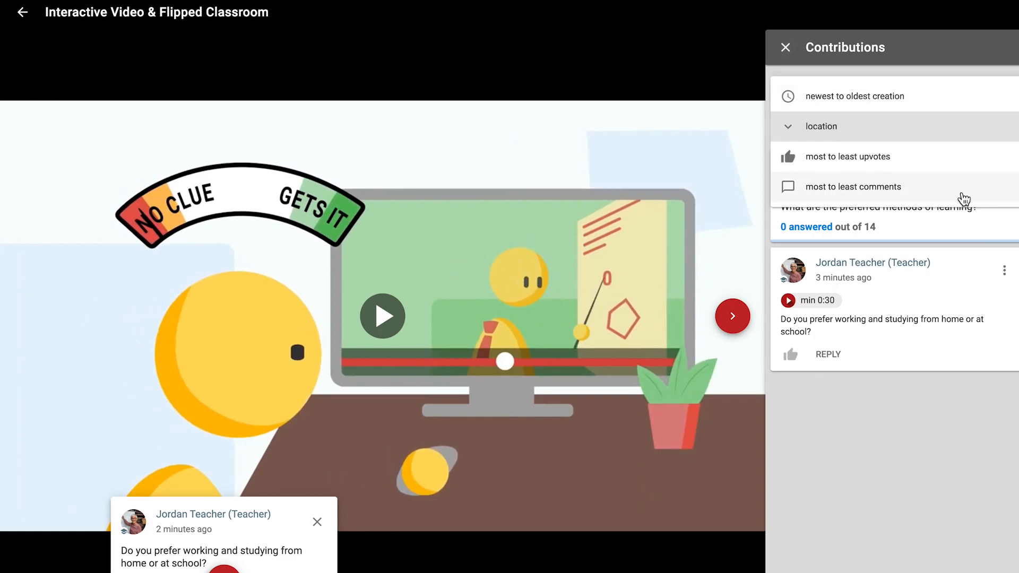
{"action": "left_click", "coordinate": [821, 126]}
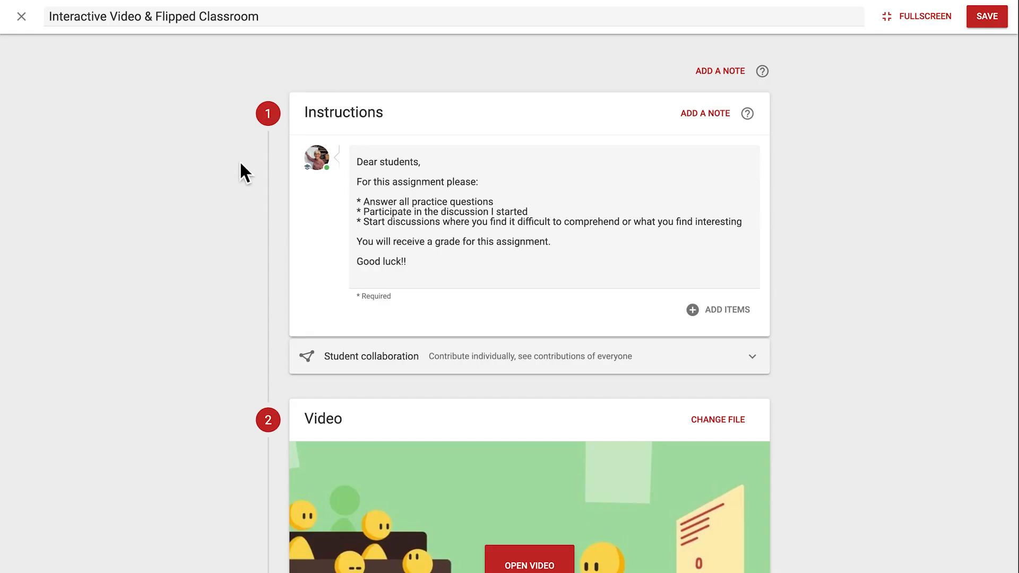
- Scroll down the activity editor to reach the Scheduling deadlines section
{"action": "scroll", "scroll_direction": "down", "scroll_amount": 3}
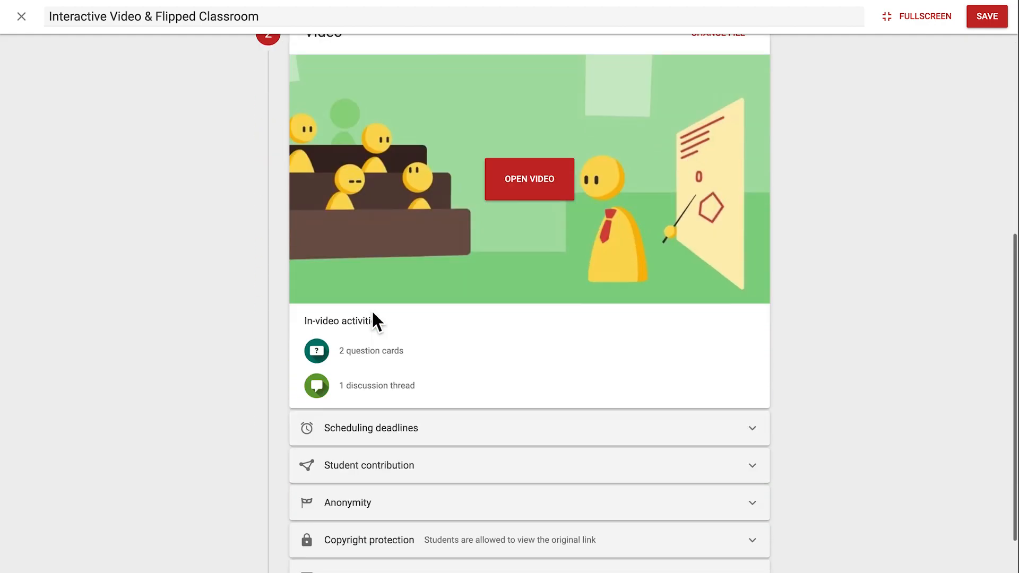
{"action": "scroll", "scroll_direction": "down", "scroll_amount": 3}
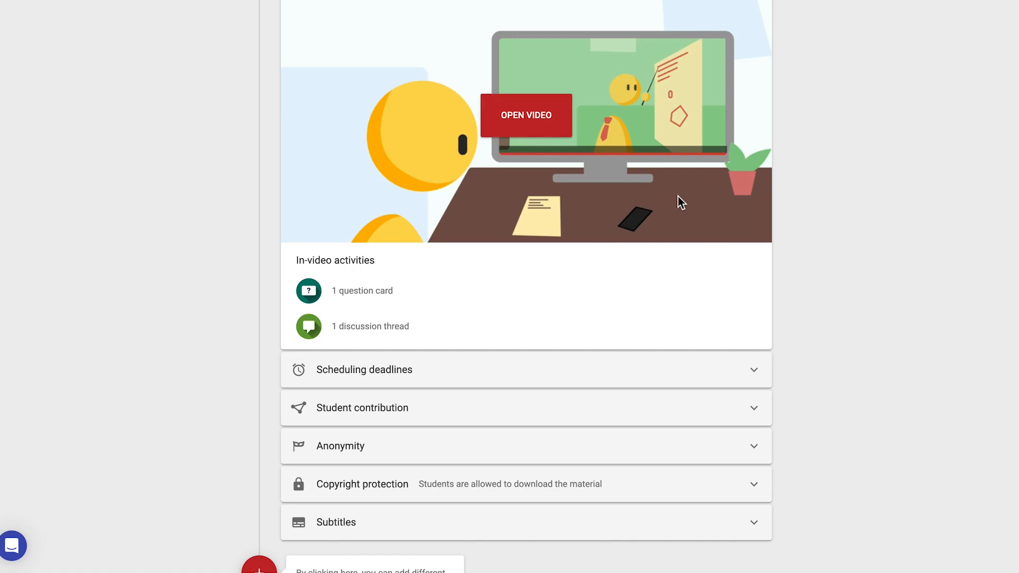
{"action": "scroll", "scroll_direction": "down", "scroll_amount": 3}
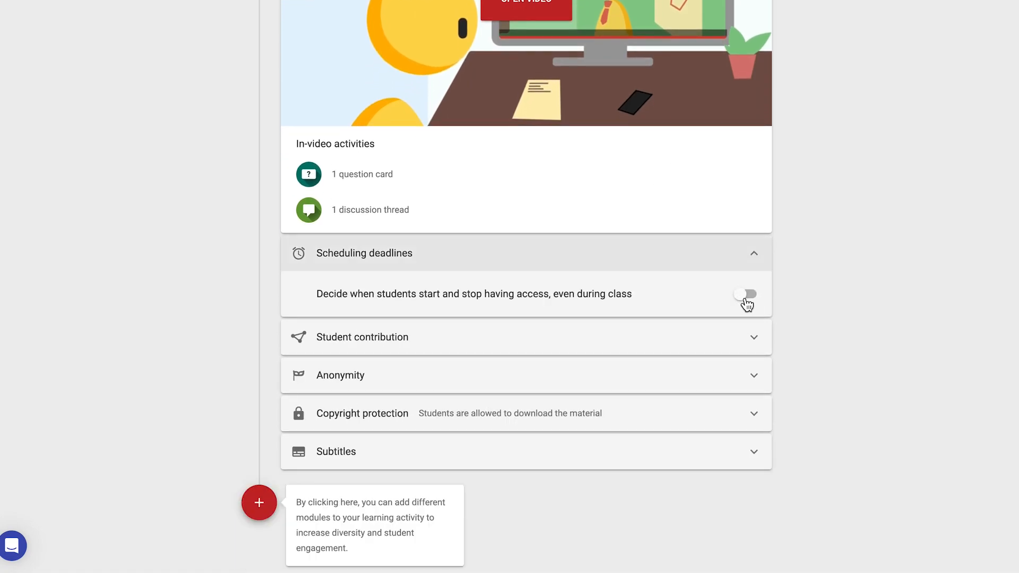
- Enable scheduled access with students able to start after a certain date
{"action": "left_click", "coordinate": [745, 294]}
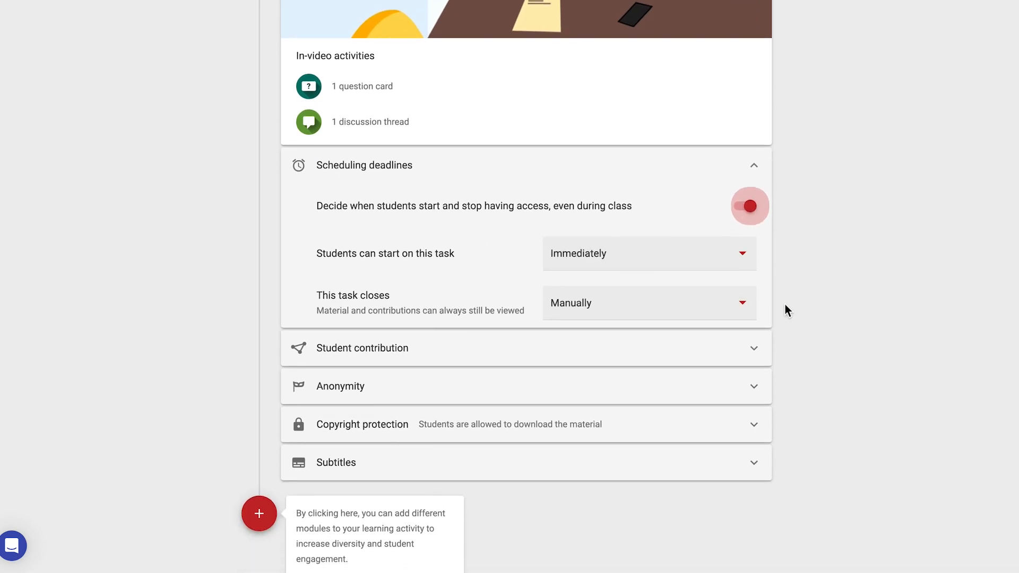
{"action": "scroll", "scroll_direction": "down", "scroll_amount": 3}
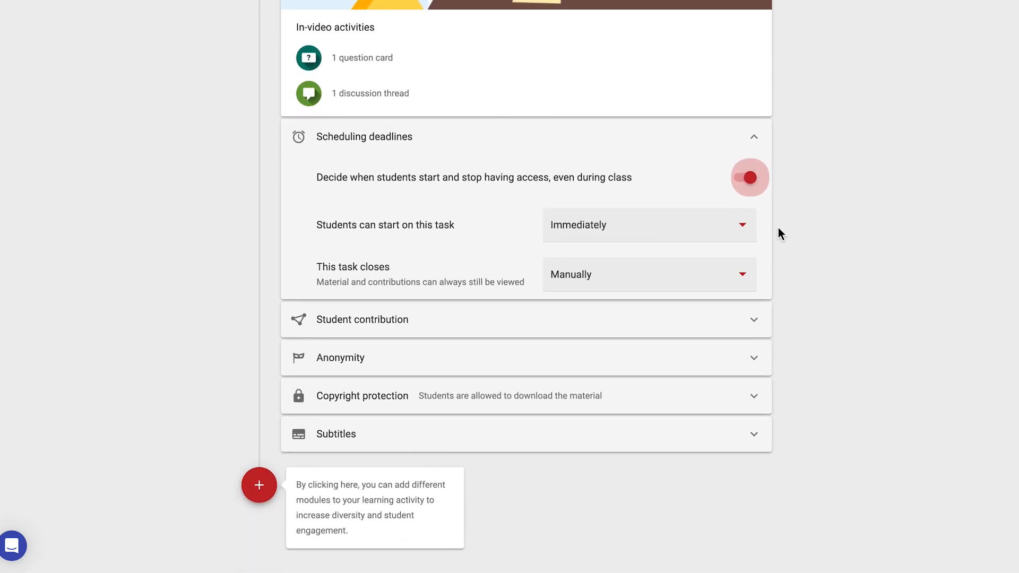
{"action": "left_click", "coordinate": [647, 225]}
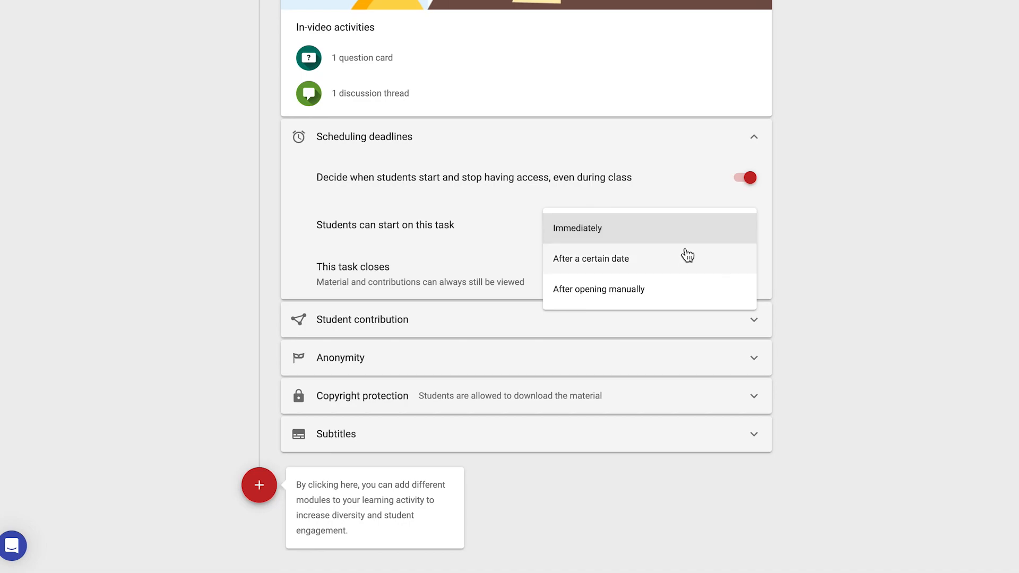
{"action": "mouse_move", "coordinate": [688, 268]}
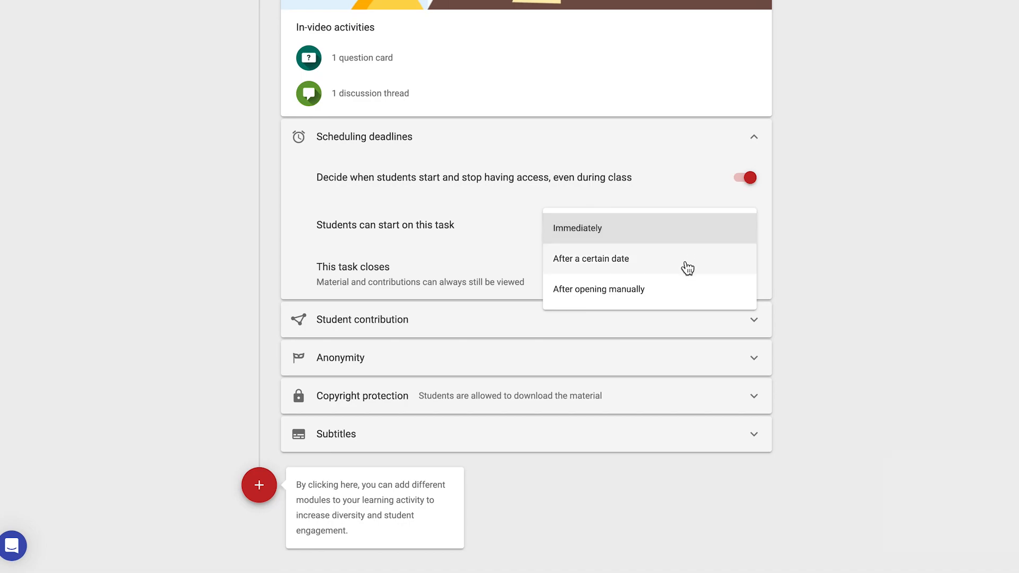
{"action": "left_click", "coordinate": [590, 258]}
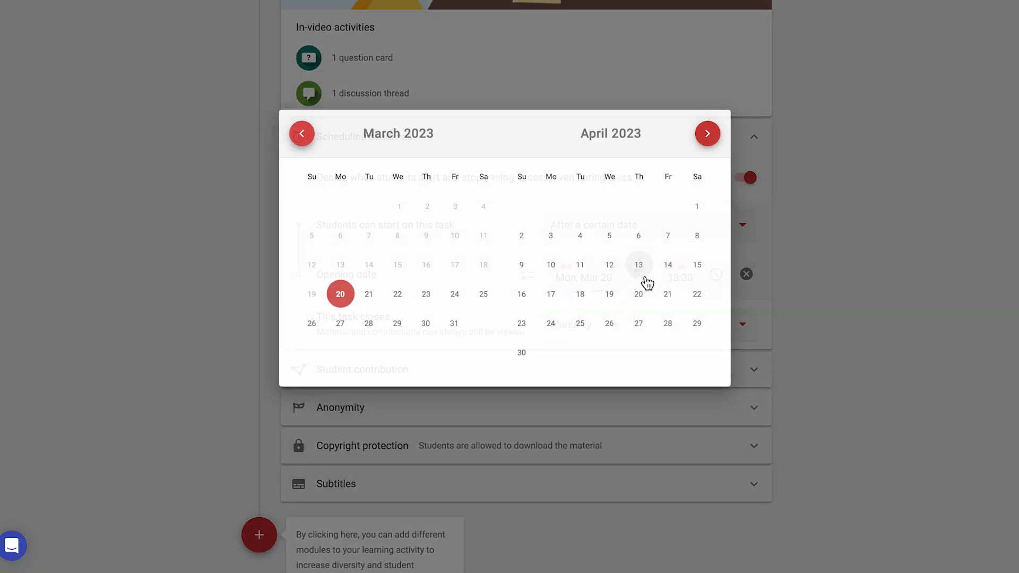
- Keep Mar 20 at 13:30 as the opening date and make the task close after a certain date
{"action": "left_click", "coordinate": [707, 134]}
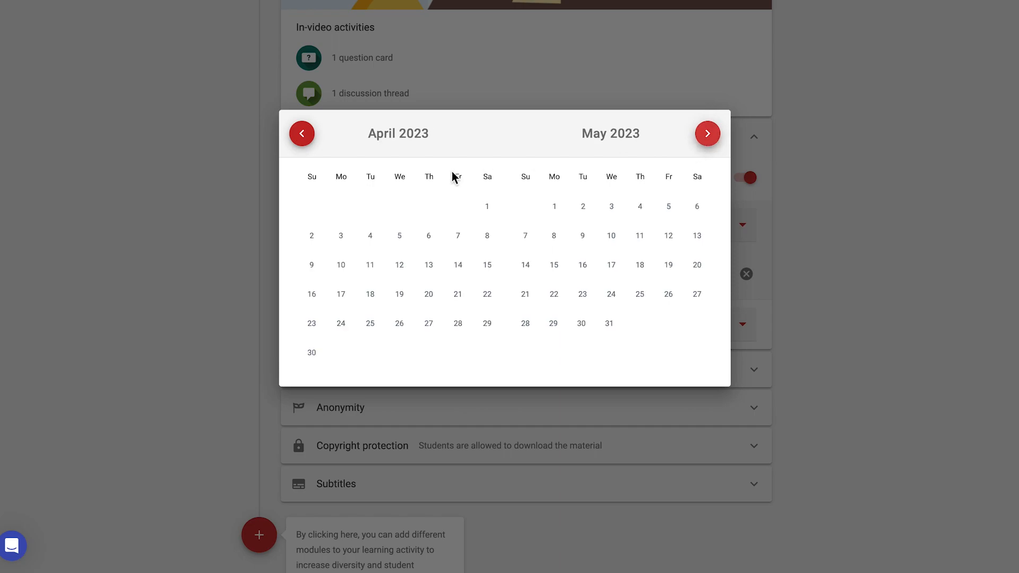
{"action": "left_click", "coordinate": [301, 134]}
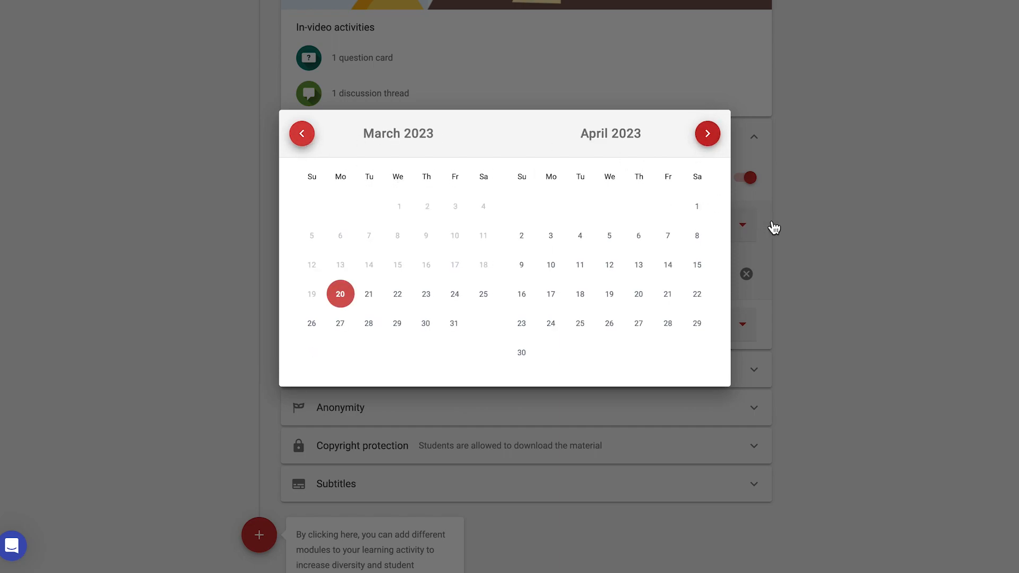
{"action": "left_click", "coordinate": [340, 294]}
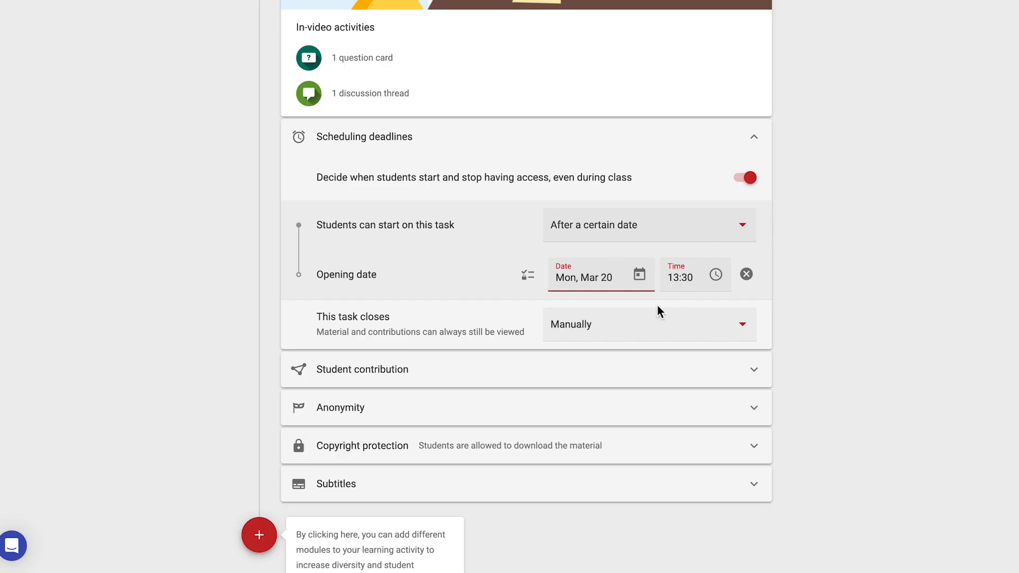
{"action": "left_click", "coordinate": [647, 324]}
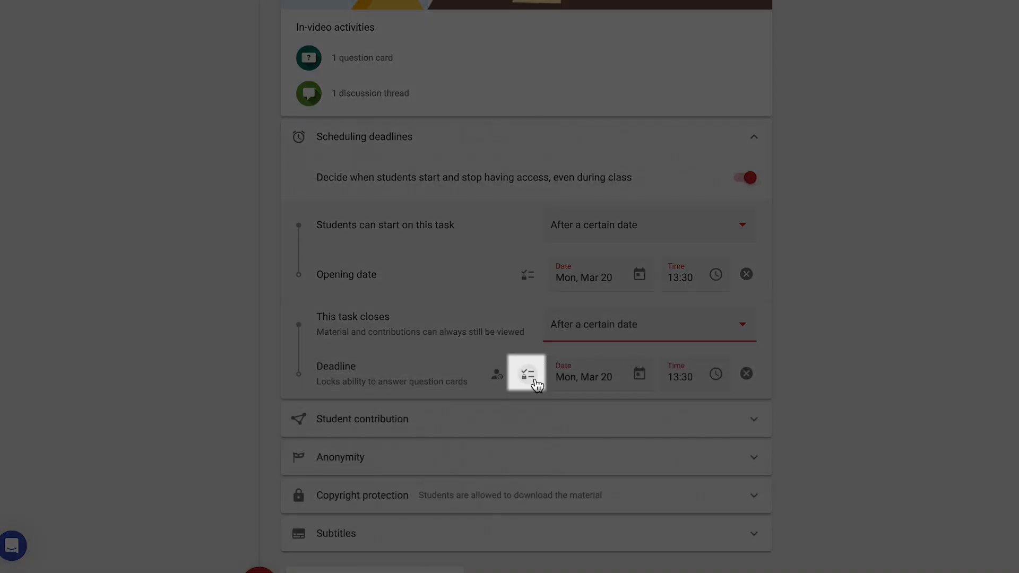
- Review which parts are locked before and after the deadline, then dismiss the overview
{"action": "left_click", "coordinate": [525, 373]}
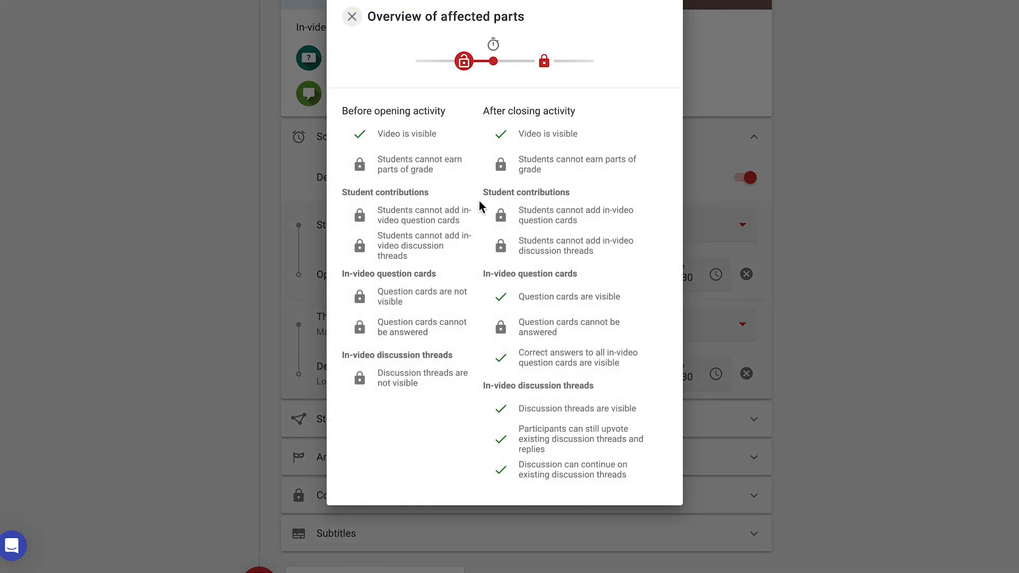
{"action": "left_click", "coordinate": [351, 16]}
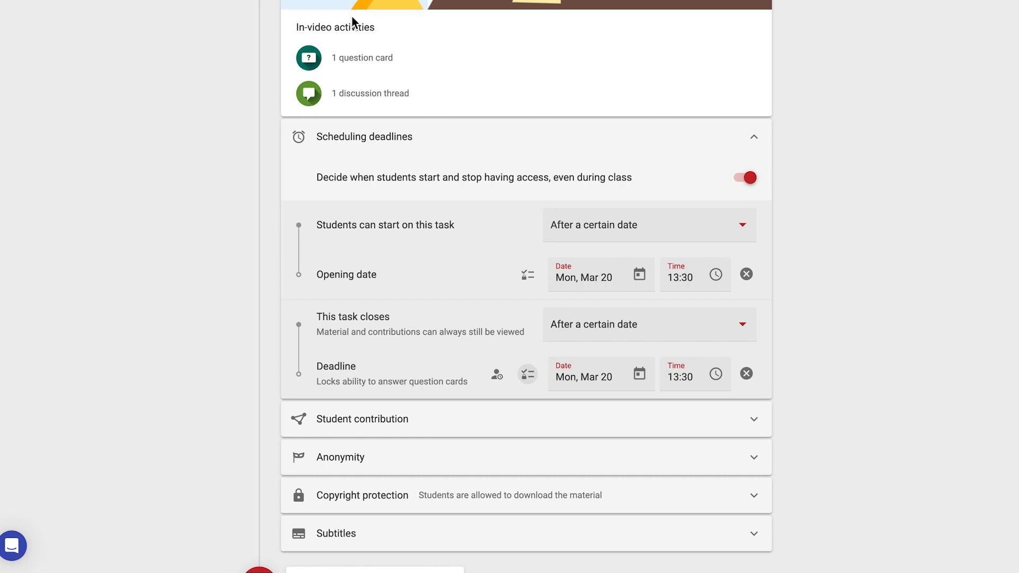
{"action": "mouse_move", "coordinate": [500, 311]}
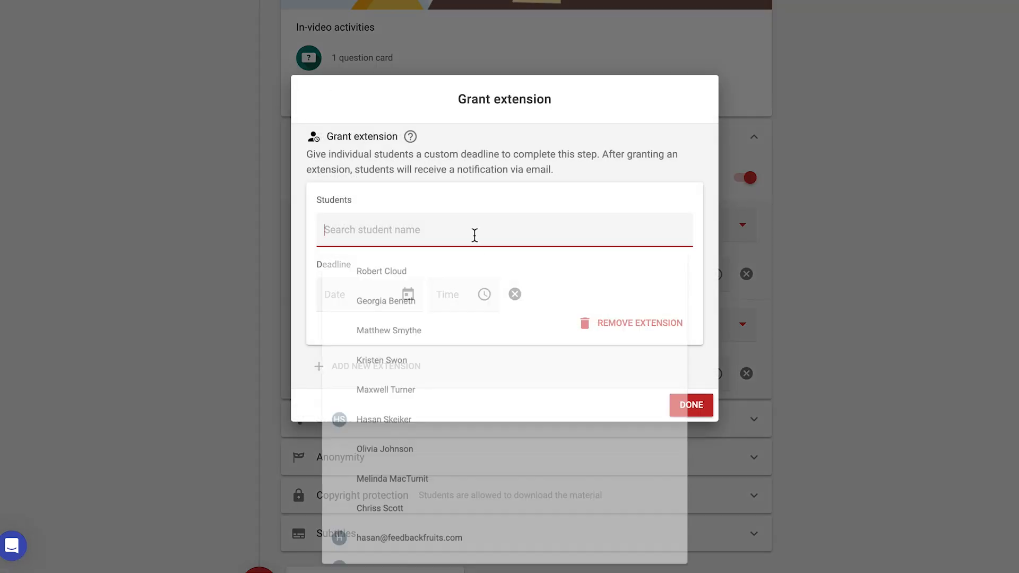
- Grant one student an individual deadline extension until Wed, Mar 29 at 23:59
{"action": "type", "text": "g"}
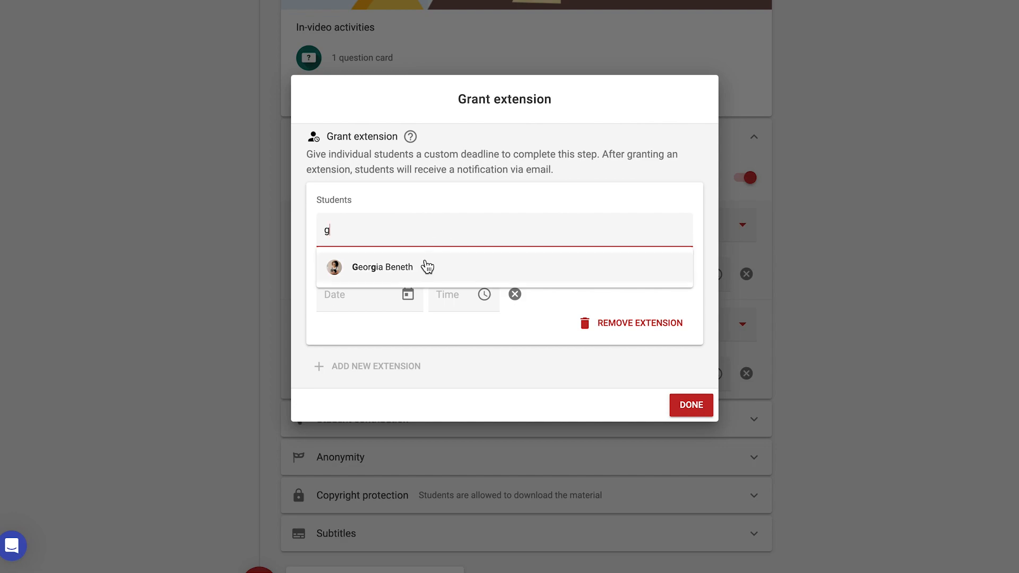
{"action": "left_click", "coordinate": [364, 294]}
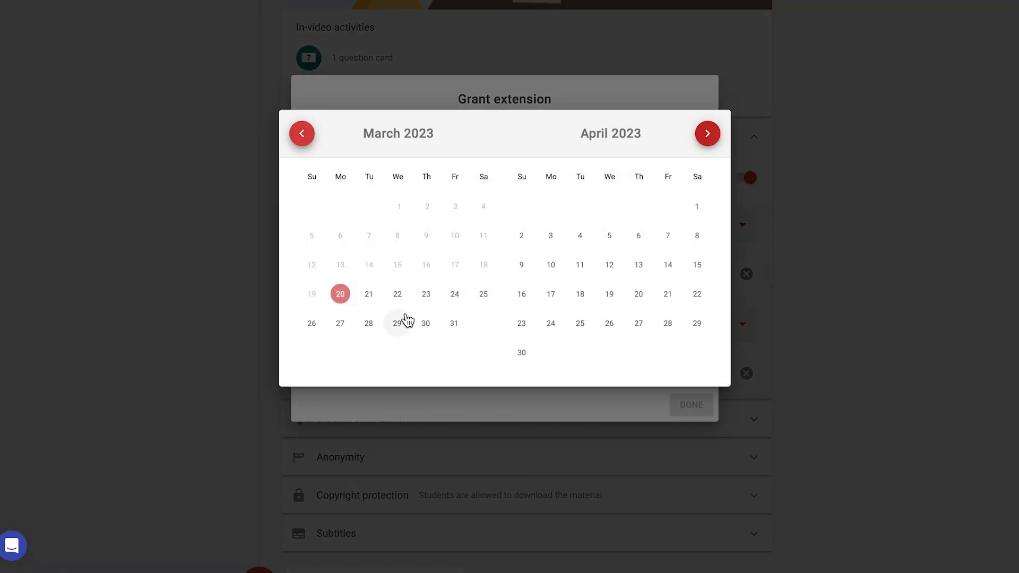
{"action": "left_click", "coordinate": [397, 323]}
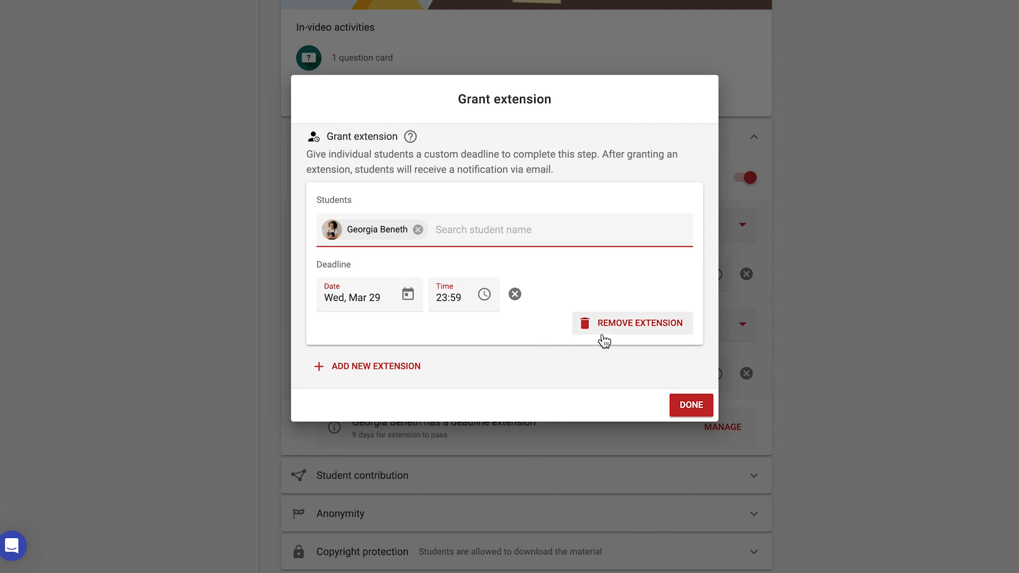
{"action": "left_click", "coordinate": [690, 404]}
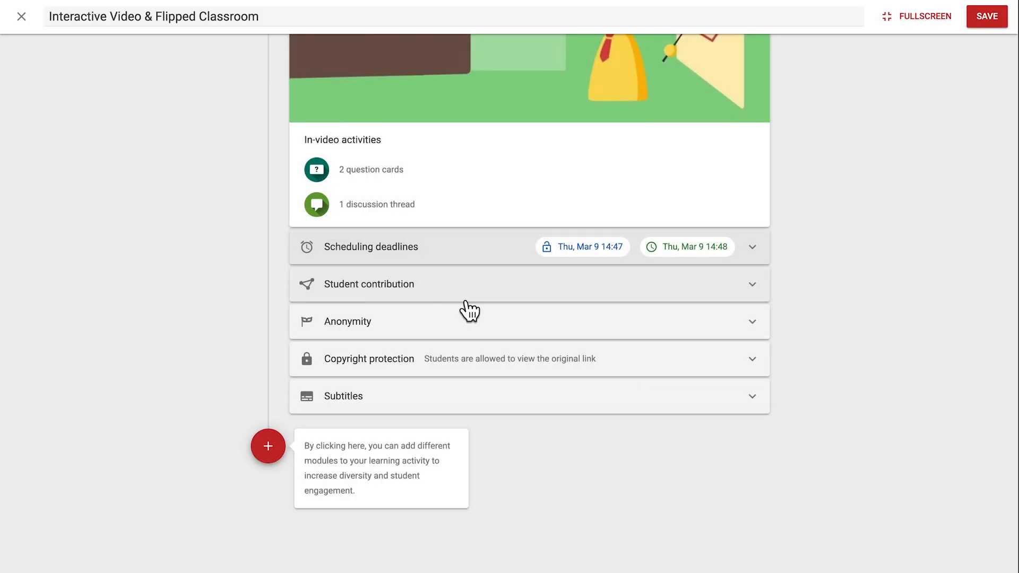
- Allow students to create question cards alongside discussion threads, then reveal the anonymity settings
{"action": "left_click", "coordinate": [368, 285]}
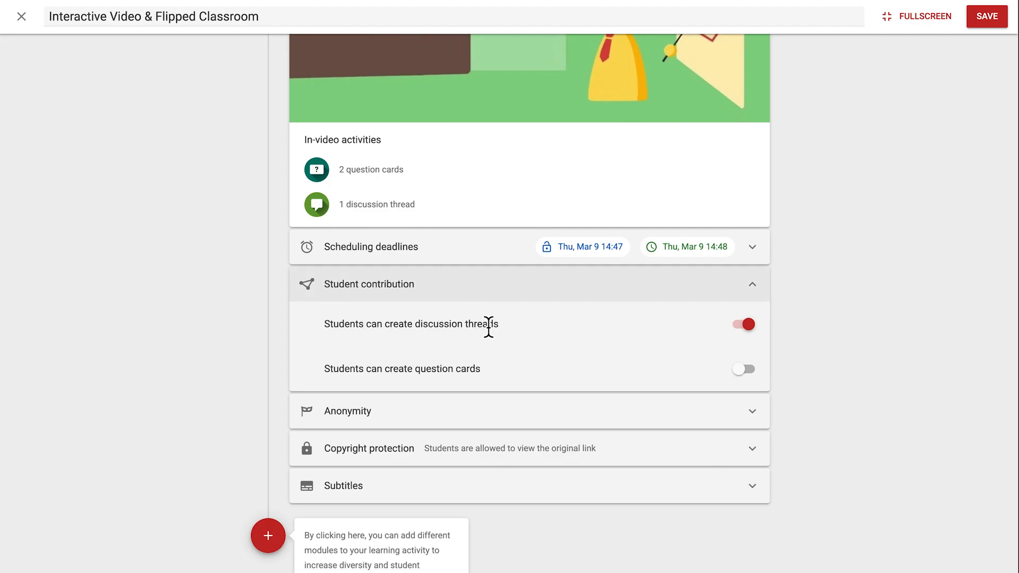
{"action": "mouse_move", "coordinate": [521, 385]}
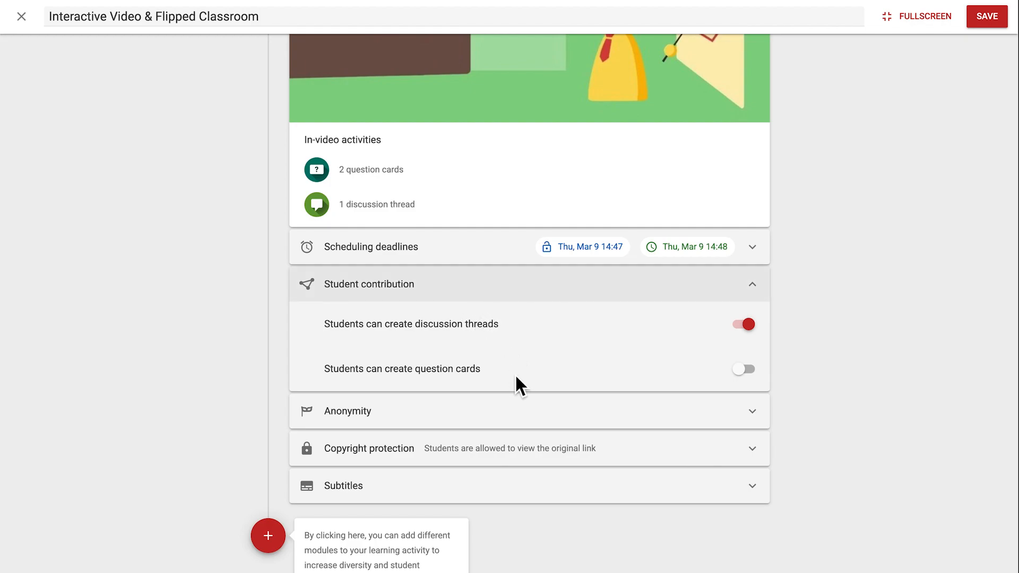
{"action": "left_click", "coordinate": [743, 369]}
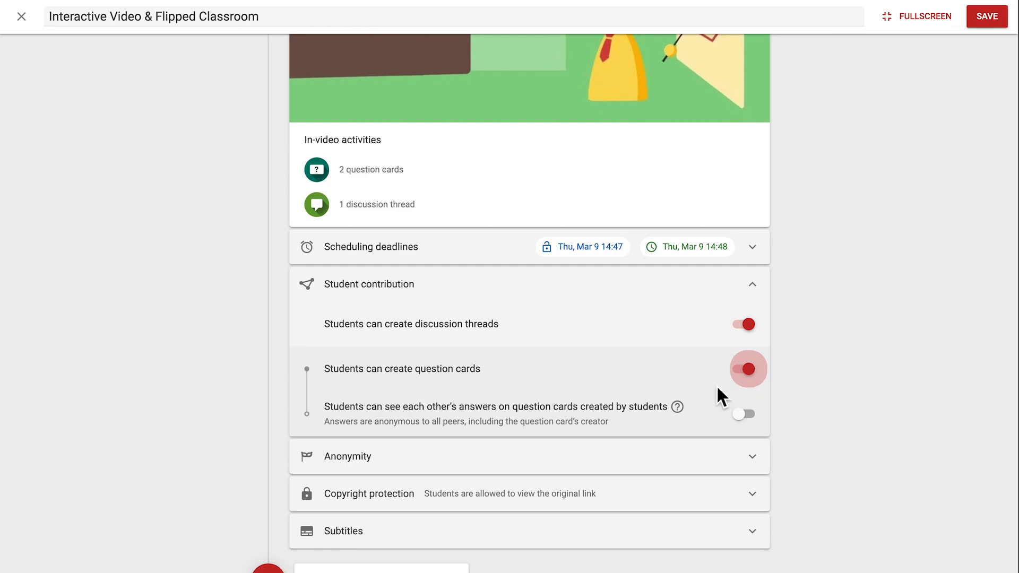
{"action": "mouse_move", "coordinate": [597, 446]}
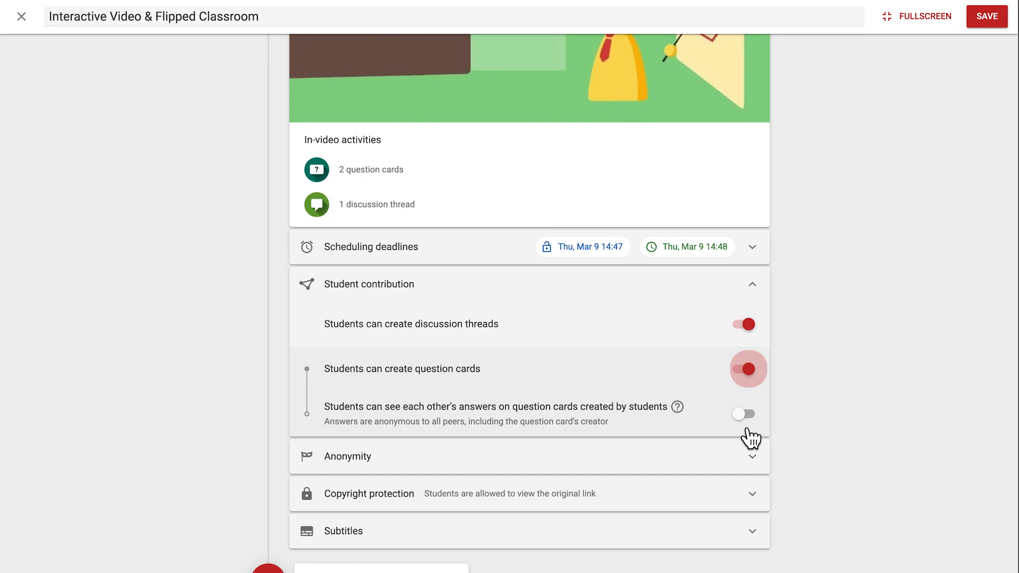
{"action": "left_click", "coordinate": [743, 414]}
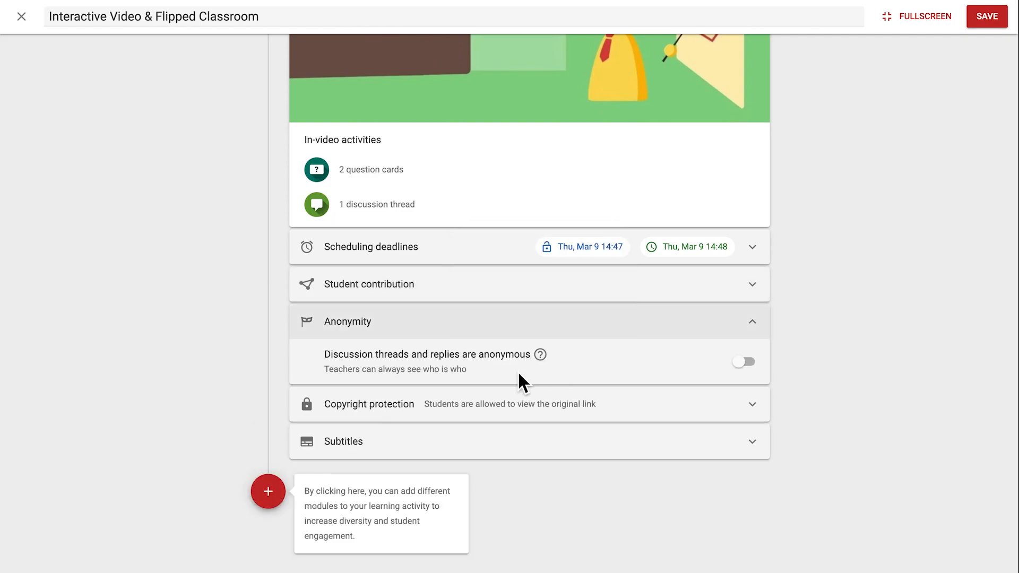
- Make discussion threads anonymous and review copyright protection, keeping the original link viewable
{"action": "left_click", "coordinate": [743, 362]}
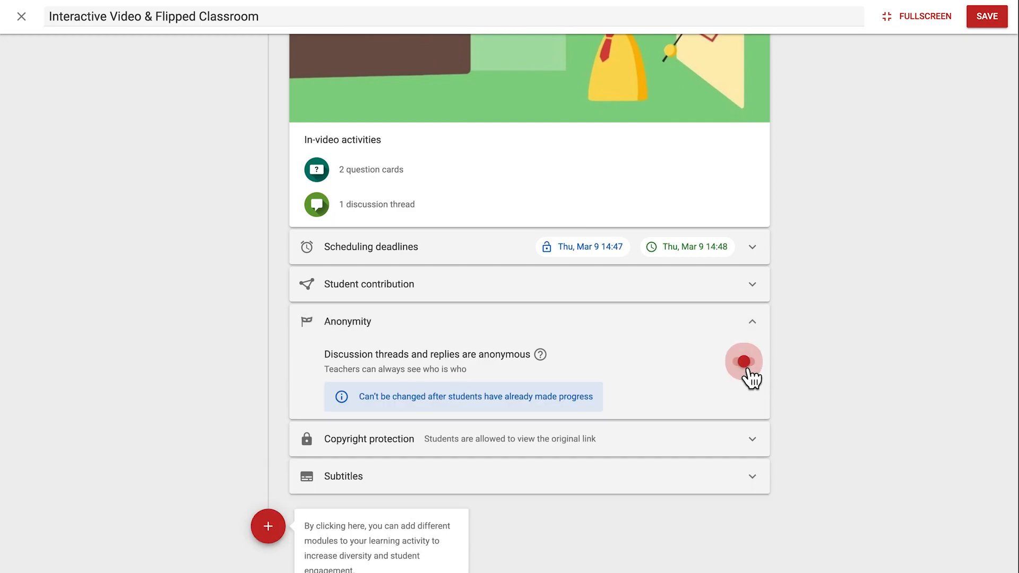
{"action": "left_click", "coordinate": [744, 362]}
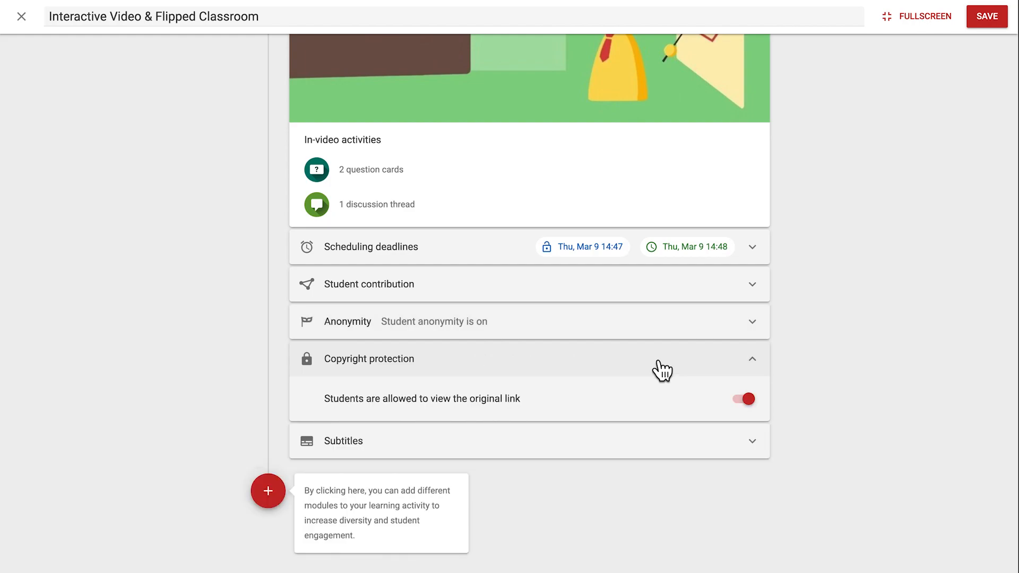
{"action": "mouse_move", "coordinate": [705, 413]}
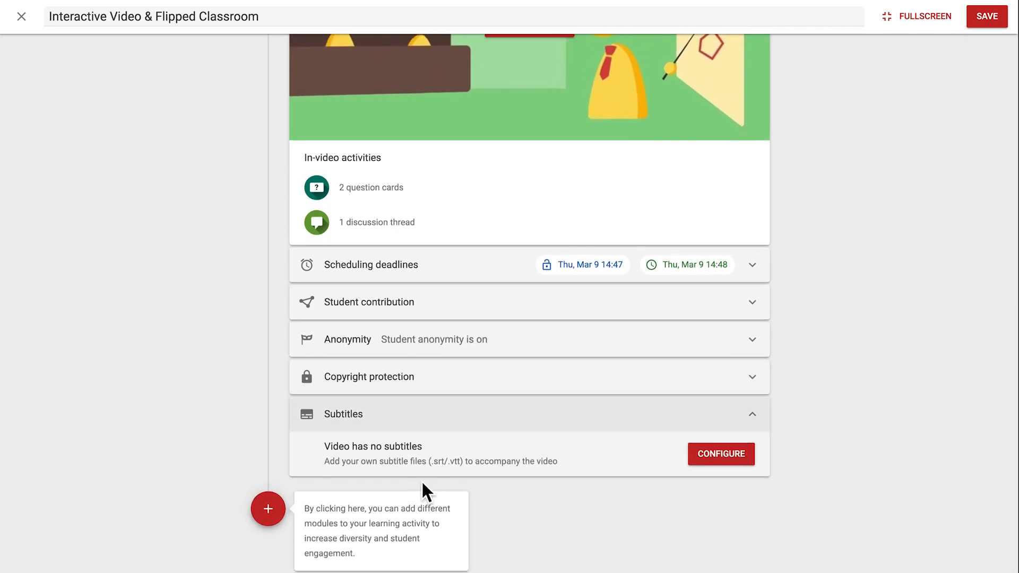
{"action": "mouse_move", "coordinate": [589, 487]}
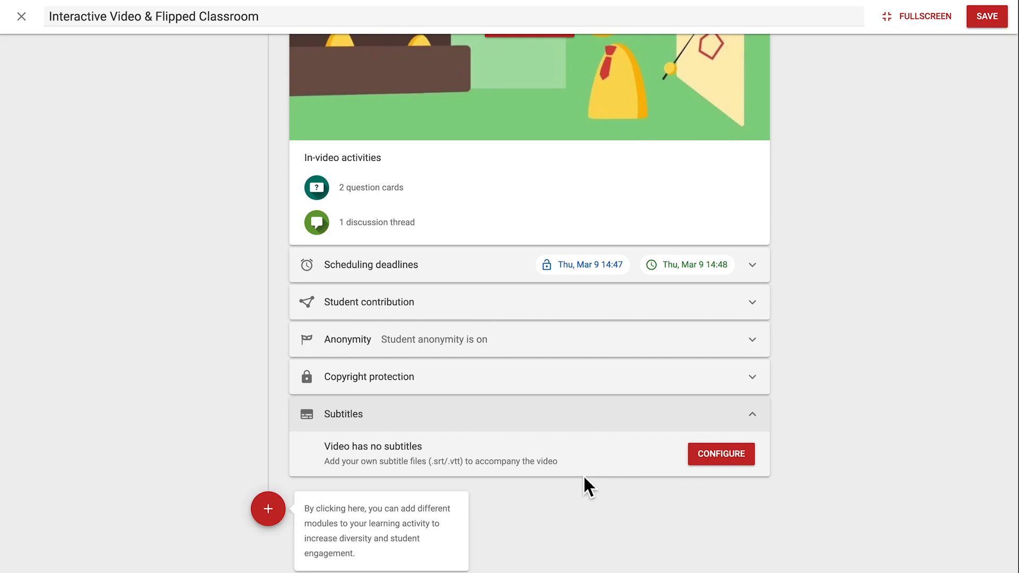
{"action": "mouse_move", "coordinate": [264, 567]}
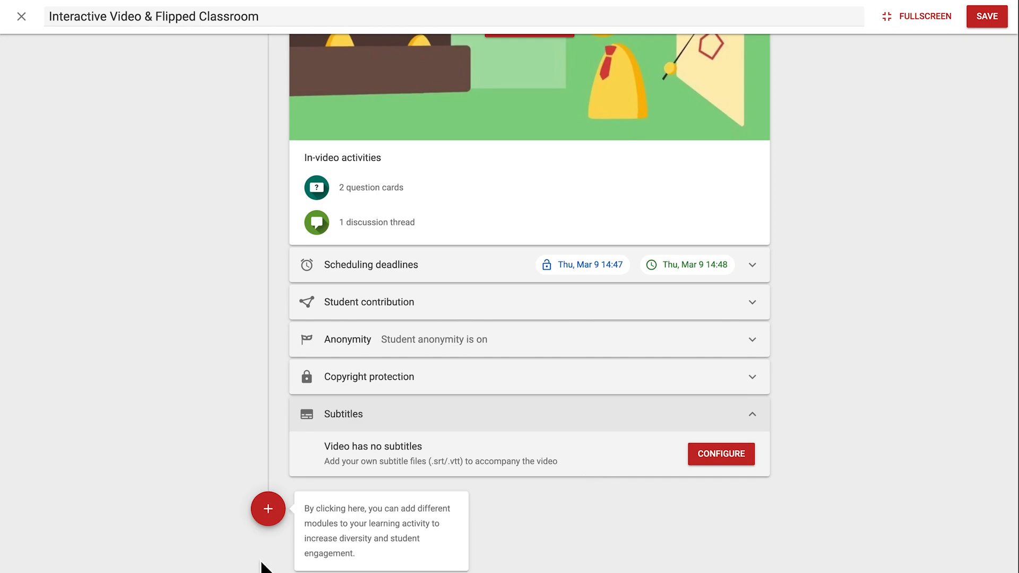
{"action": "mouse_move", "coordinate": [272, 548]}
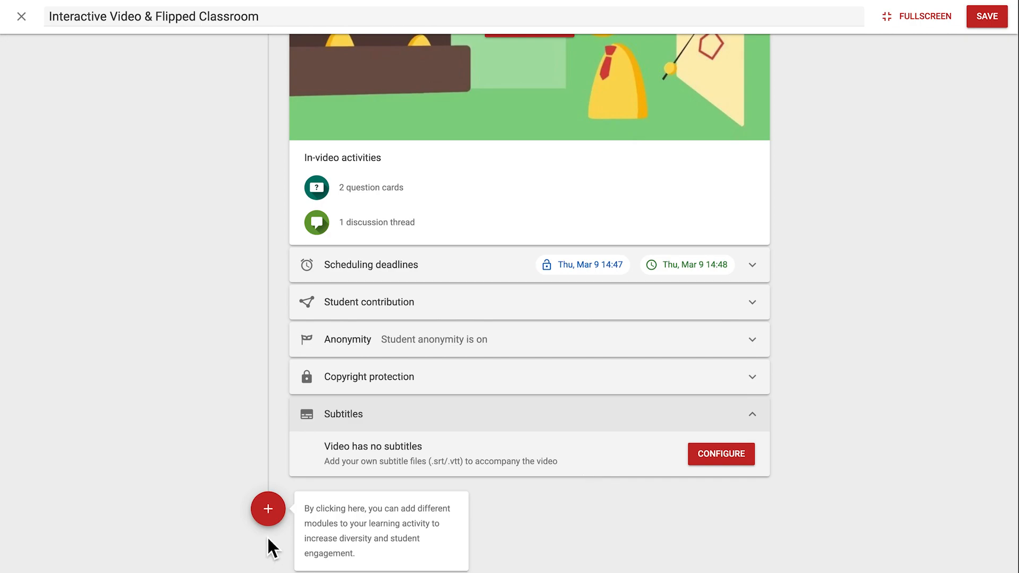
- Add a Participation grading learning step requiring one contribution before the Grading step
{"action": "left_click", "coordinate": [268, 509]}
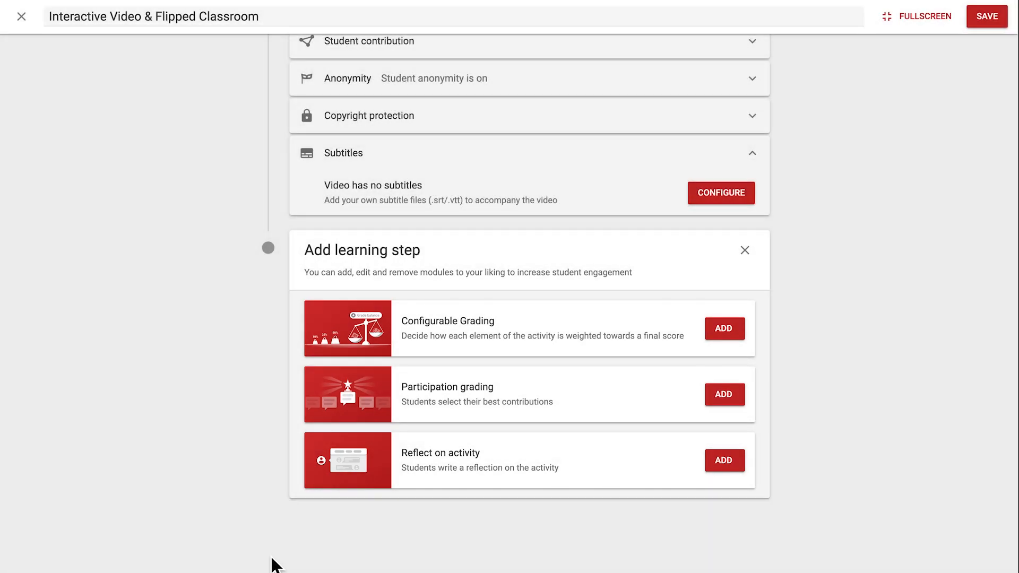
{"action": "mouse_move", "coordinate": [748, 364]}
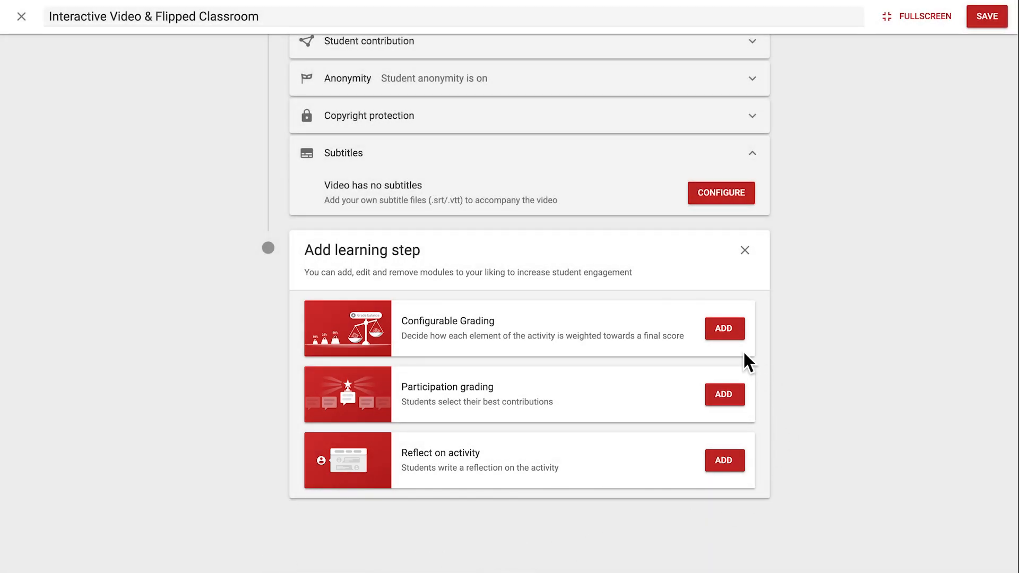
{"action": "mouse_move", "coordinate": [748, 408]}
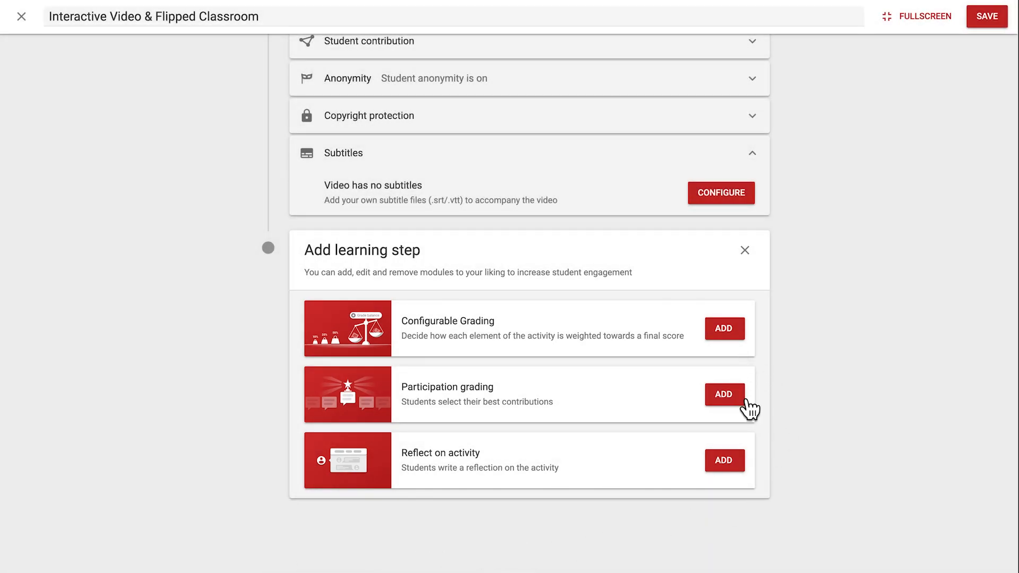
{"action": "left_click", "coordinate": [723, 395]}
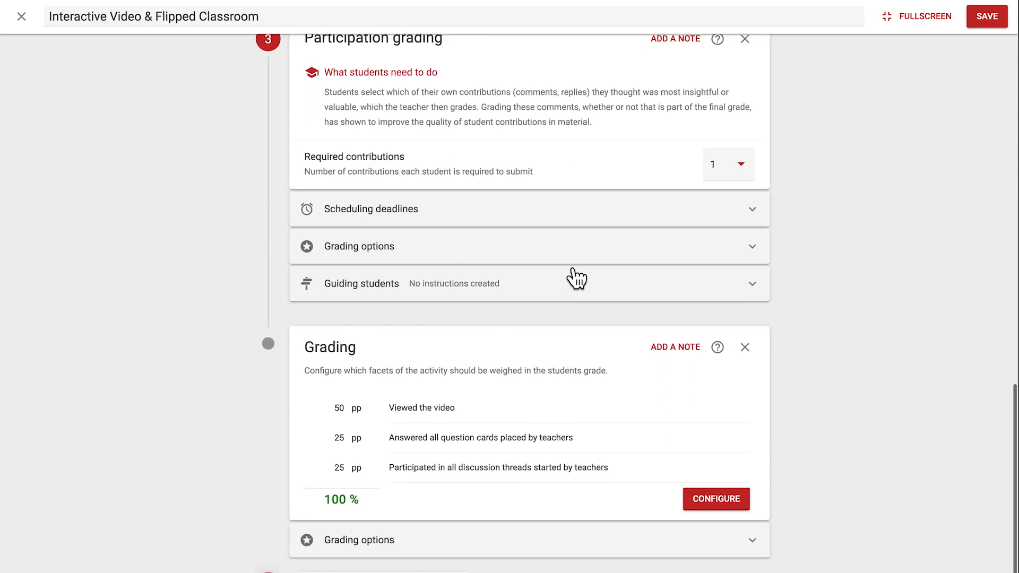
{"action": "scroll", "scroll_direction": "down", "scroll_amount": 3}
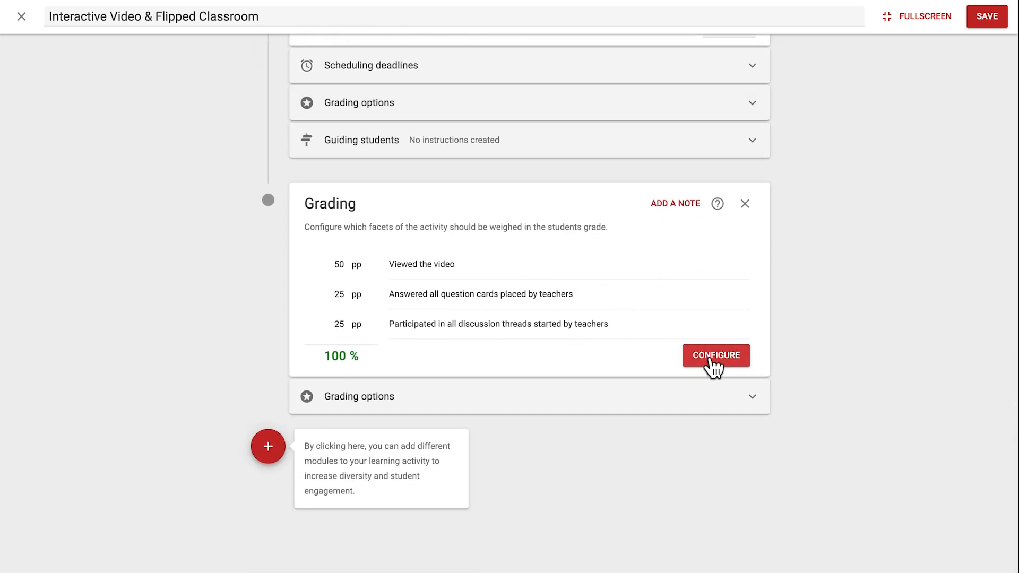
- Review the Grading step's 50/25/25 weighting totalling 100% and confirm it unchanged
{"action": "left_click", "coordinate": [714, 356]}
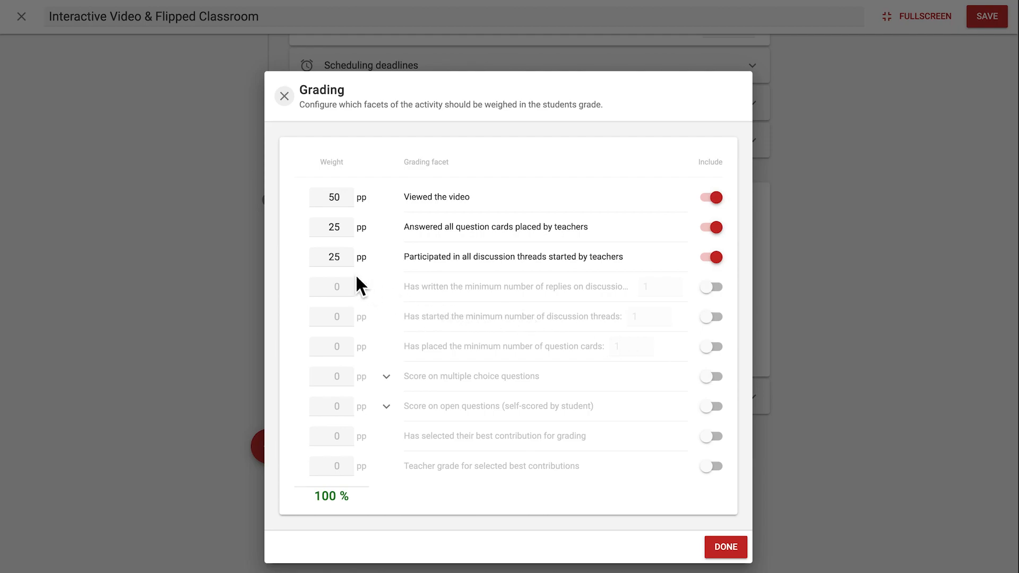
{"action": "mouse_move", "coordinate": [362, 528]}
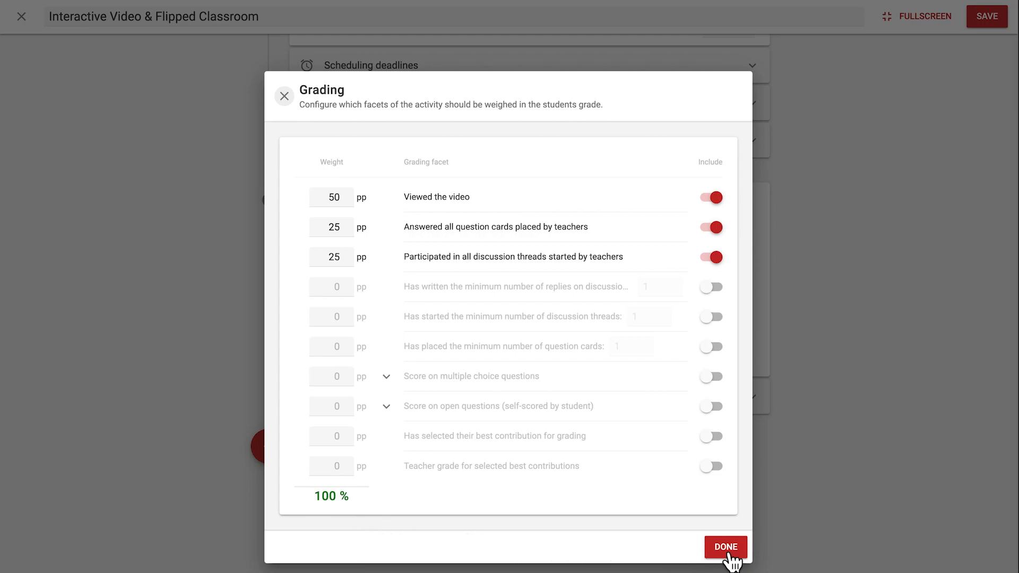
{"action": "left_click", "coordinate": [725, 547]}
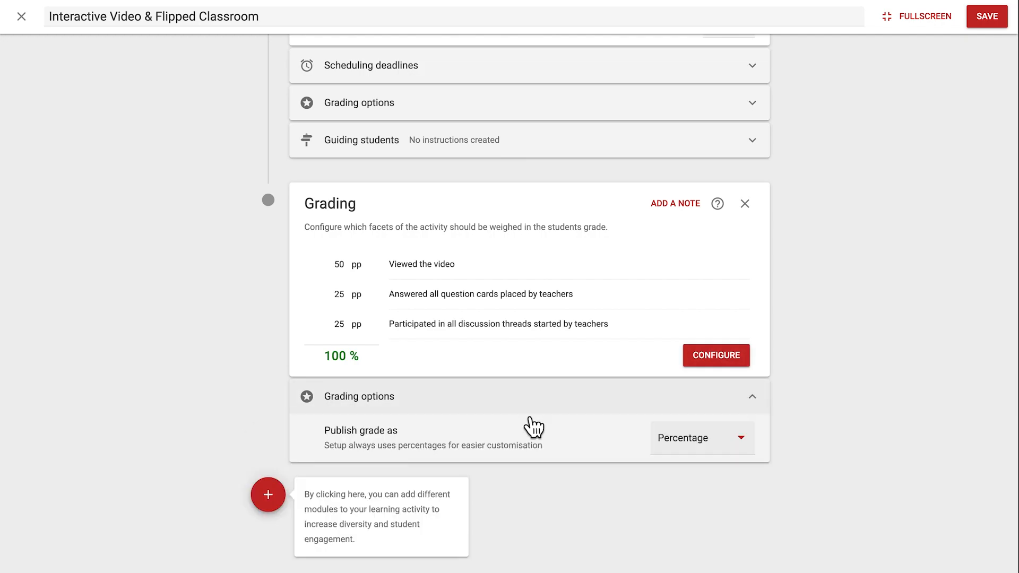
{"action": "mouse_move", "coordinate": [571, 461]}
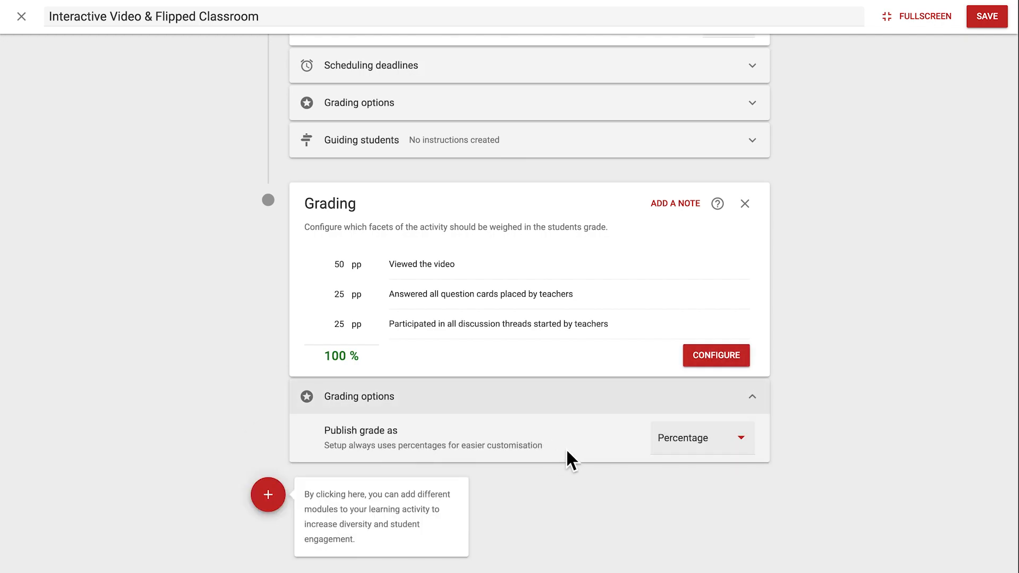
- Publish the grade as Percentage and save the interactive video activity
{"action": "left_click", "coordinate": [701, 438]}
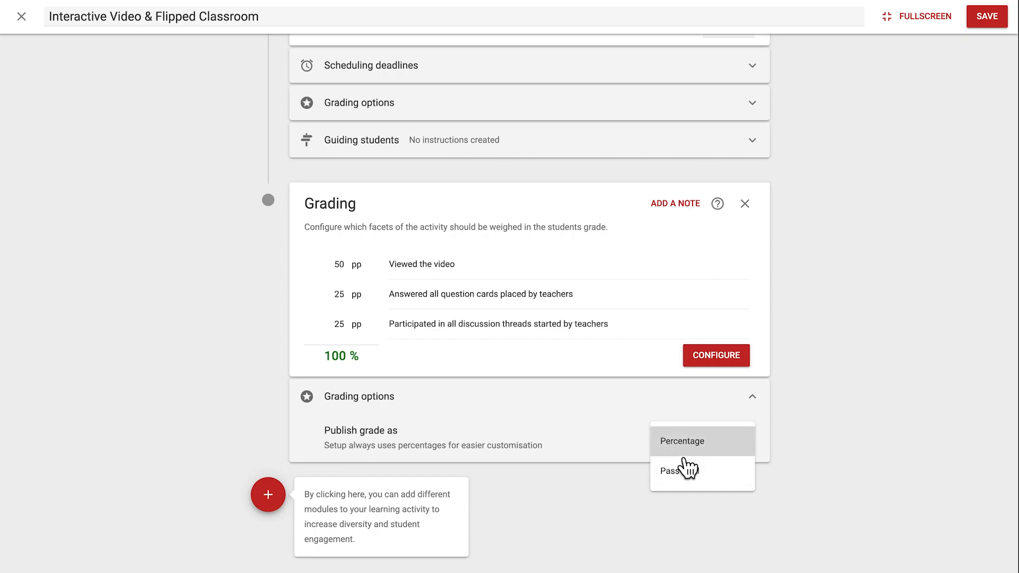
{"action": "left_click", "coordinate": [681, 440]}
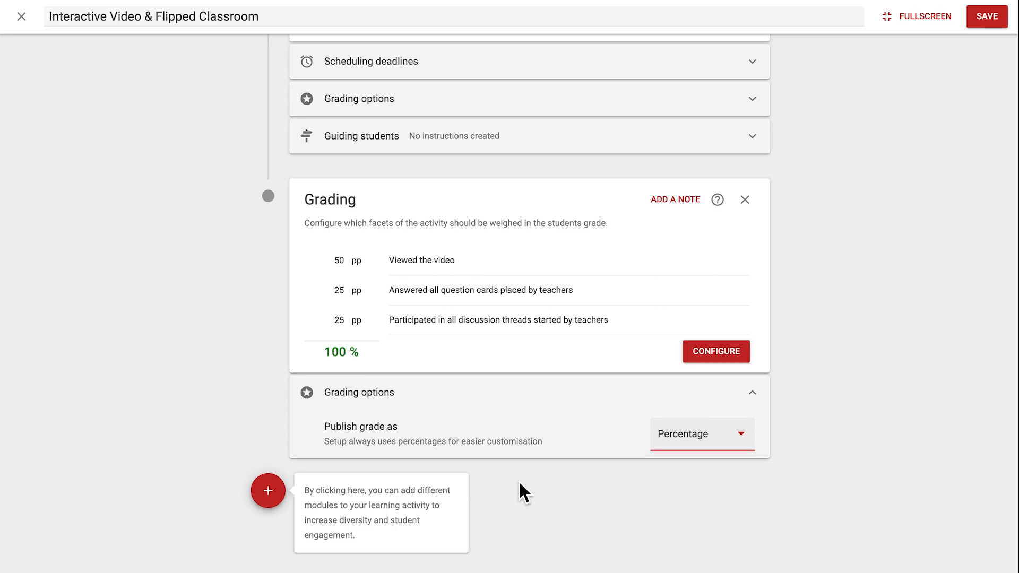
{"action": "mouse_move", "coordinate": [874, 239]}
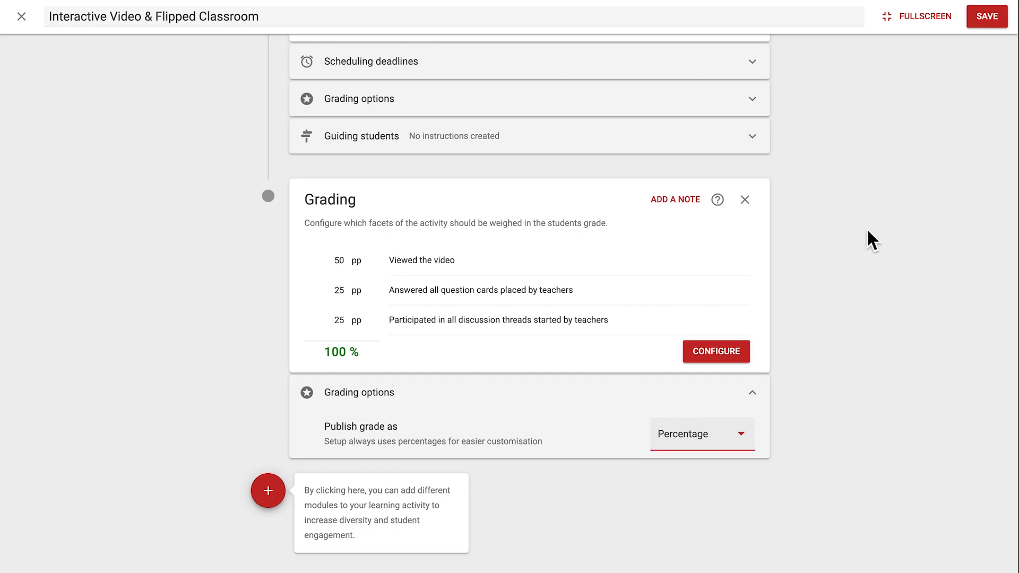
{"action": "left_click", "coordinate": [986, 16]}
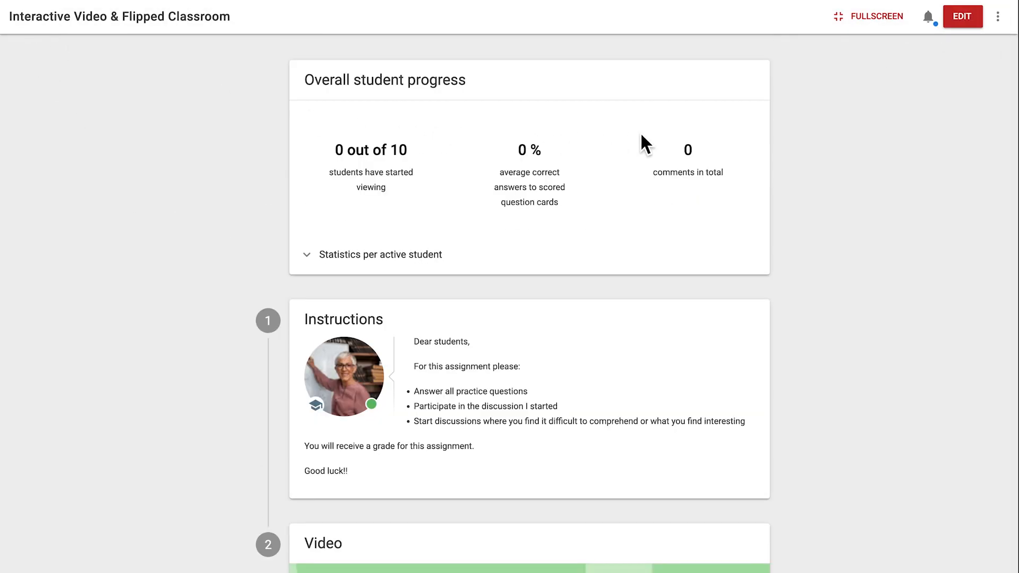
- Scroll the saved activity's overview and bring up the Support helpdesk panel
{"action": "left_click", "coordinate": [1000, 16]}
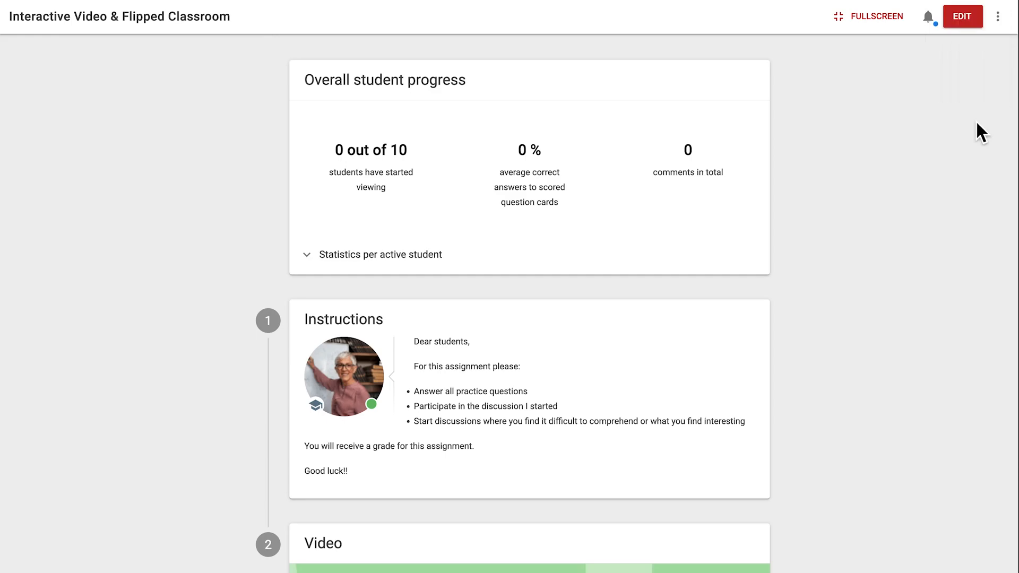
{"action": "mouse_move", "coordinate": [694, 269]}
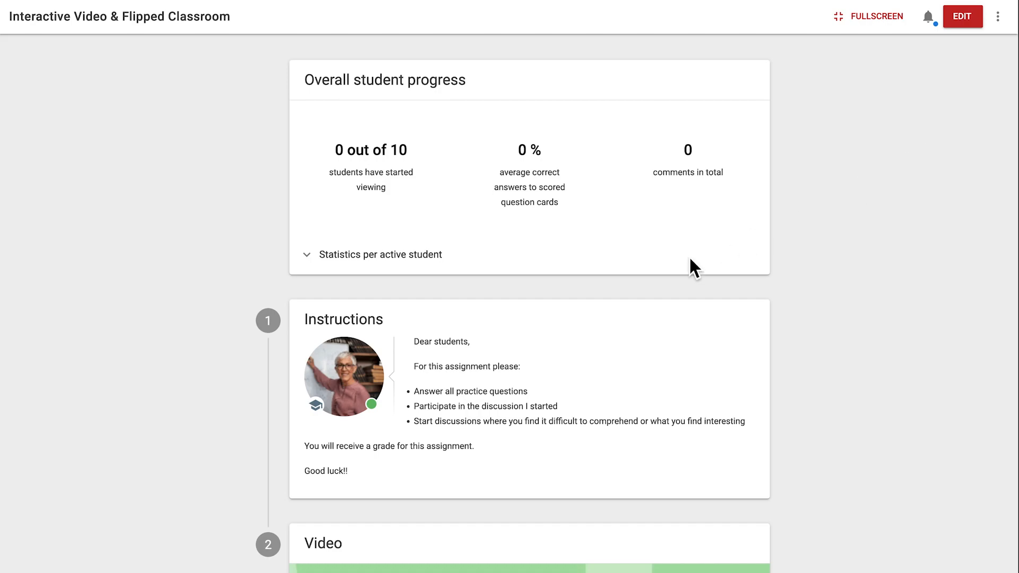
{"action": "scroll", "scroll_direction": "down", "scroll_amount": 3}
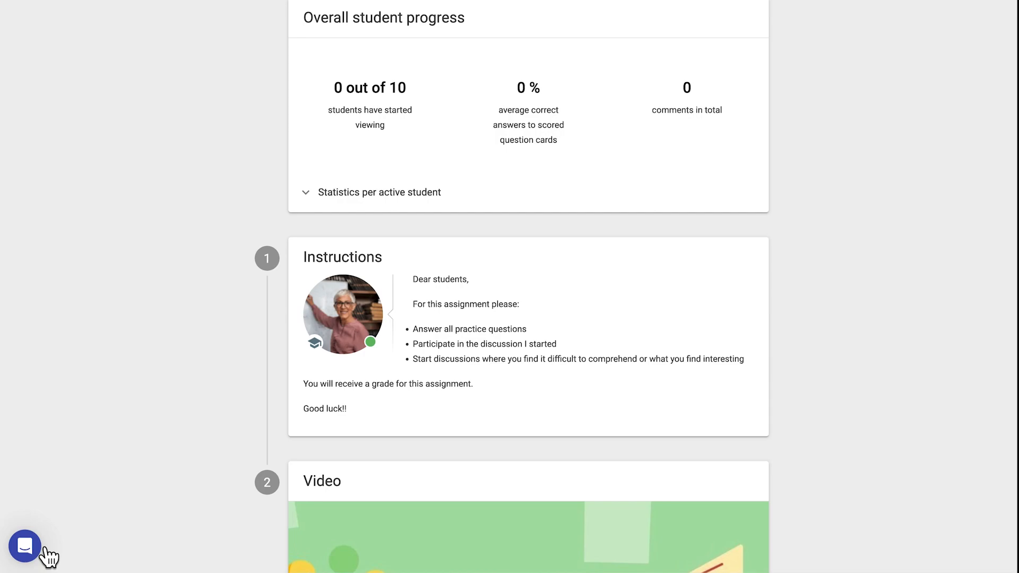
{"action": "left_click", "coordinate": [24, 547]}
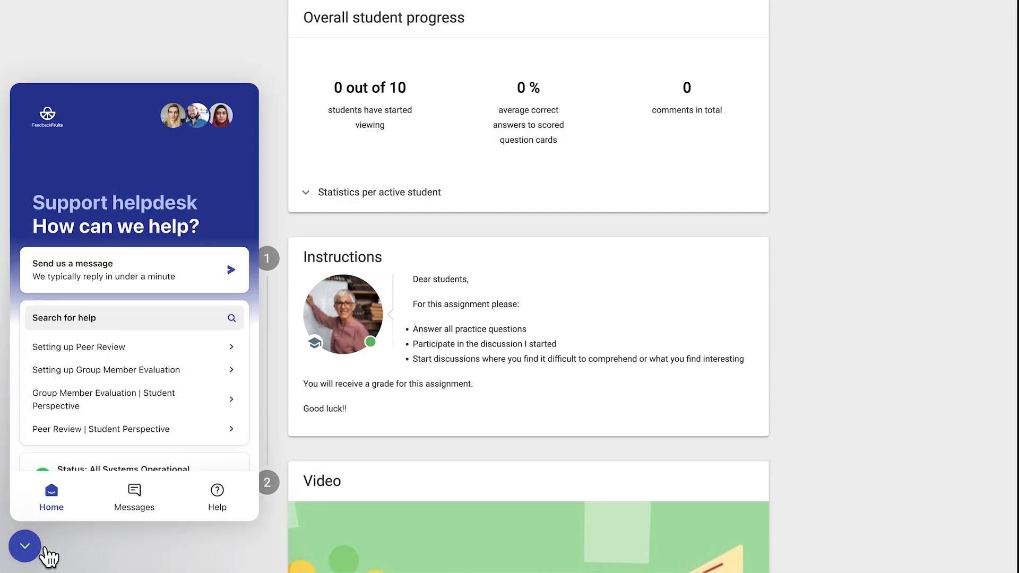
{"action": "mouse_move", "coordinate": [46, 555]}
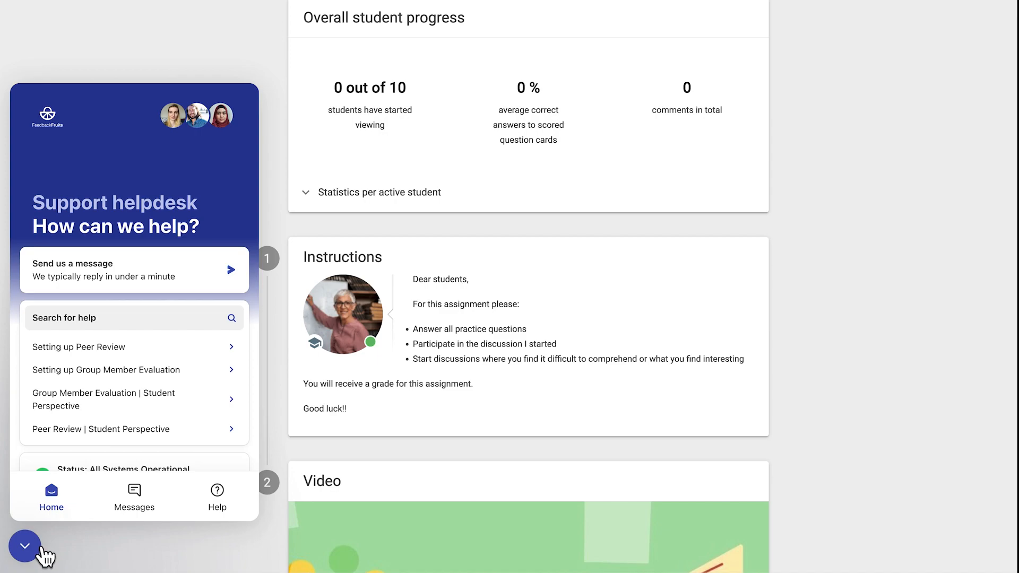
{"action": "mouse_move", "coordinate": [101, 462]}
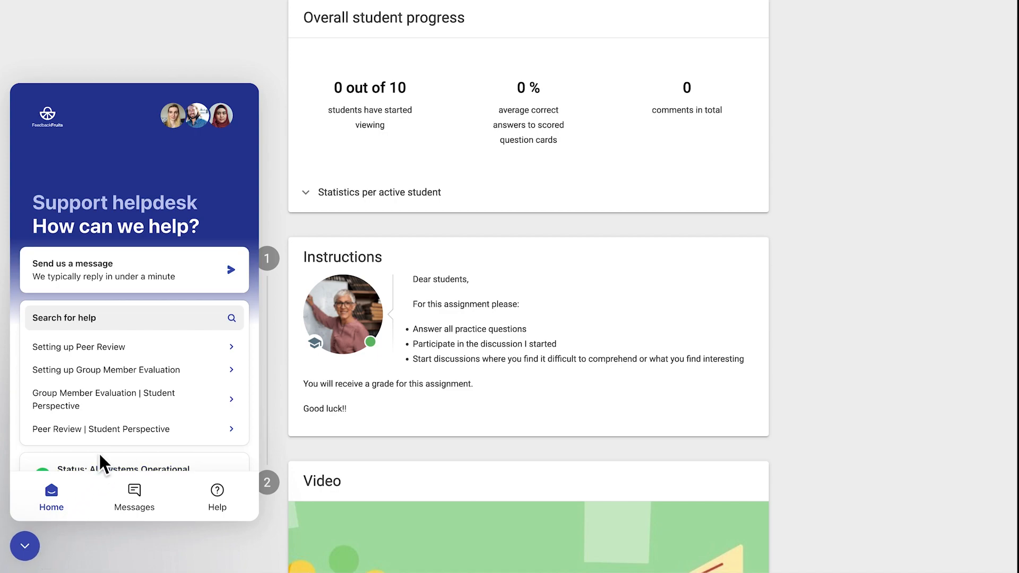